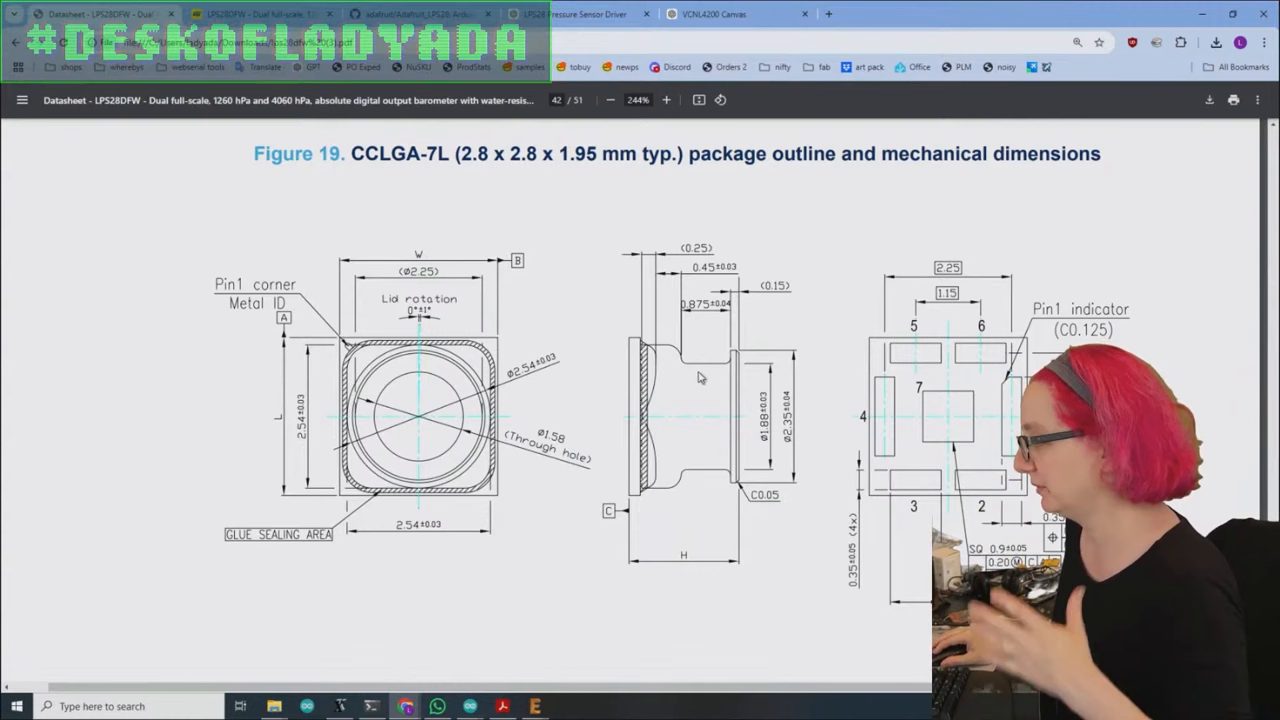
pyautogui.moveTo(724, 368)
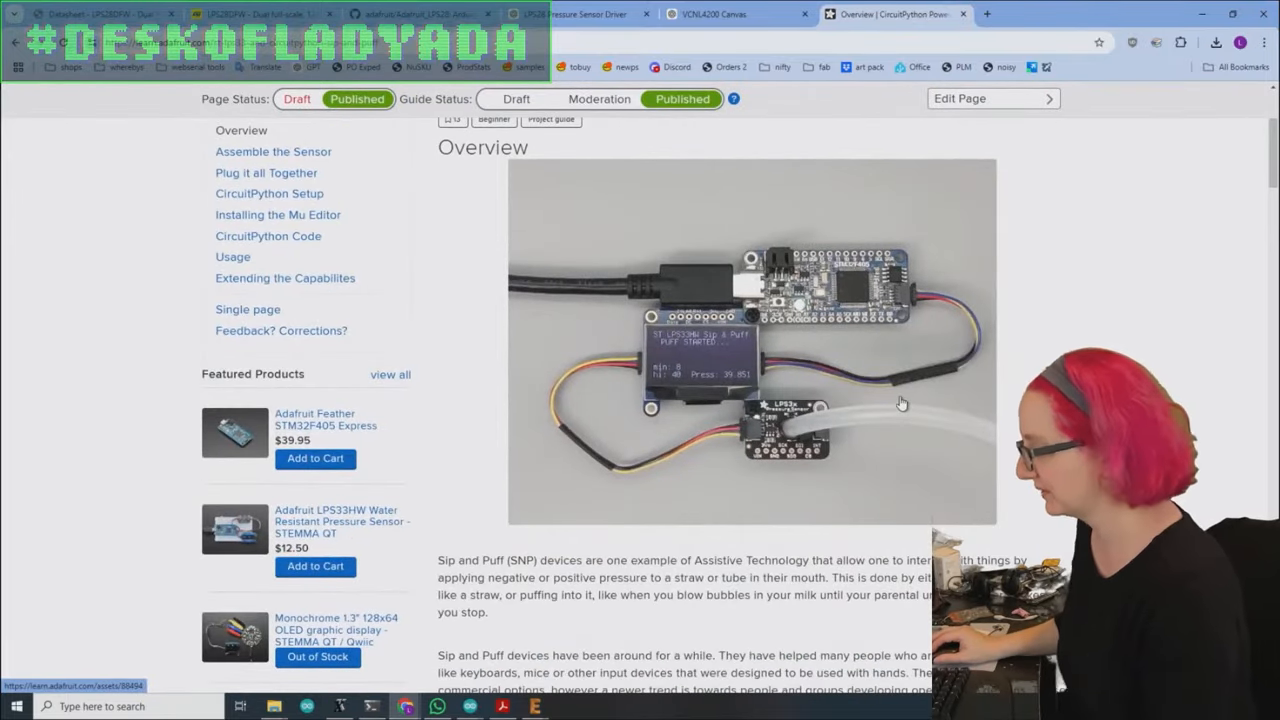
# - Go to the Sip & Puff guide's Assemble the Sensor page and start reading it
pyautogui.scroll(-3)
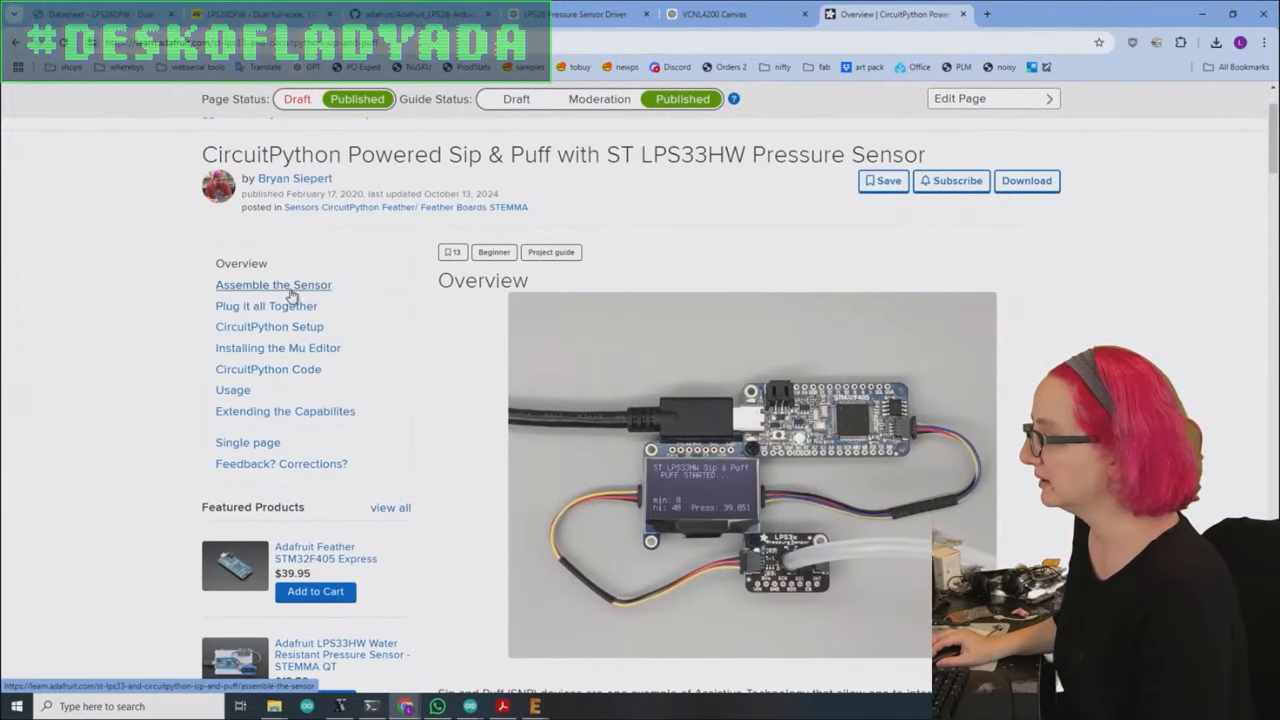
pyautogui.click(272, 284)
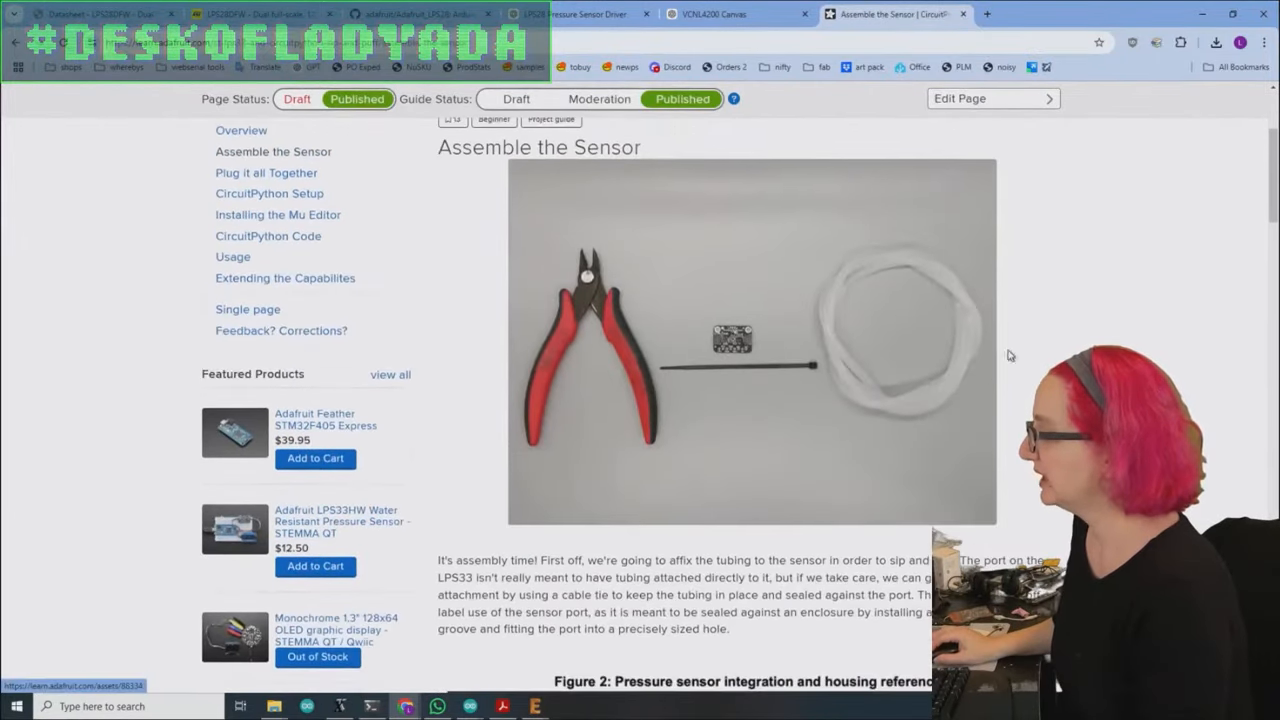
pyautogui.scroll(-3)
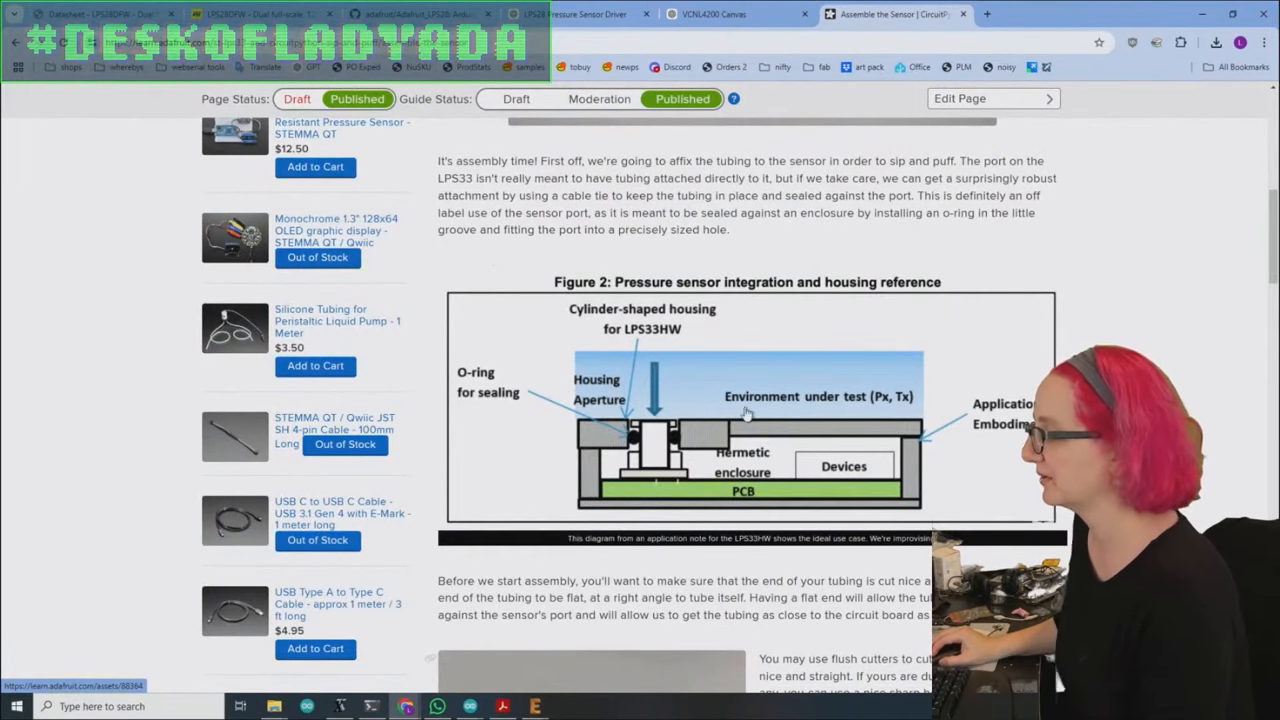
pyautogui.scroll(-3)
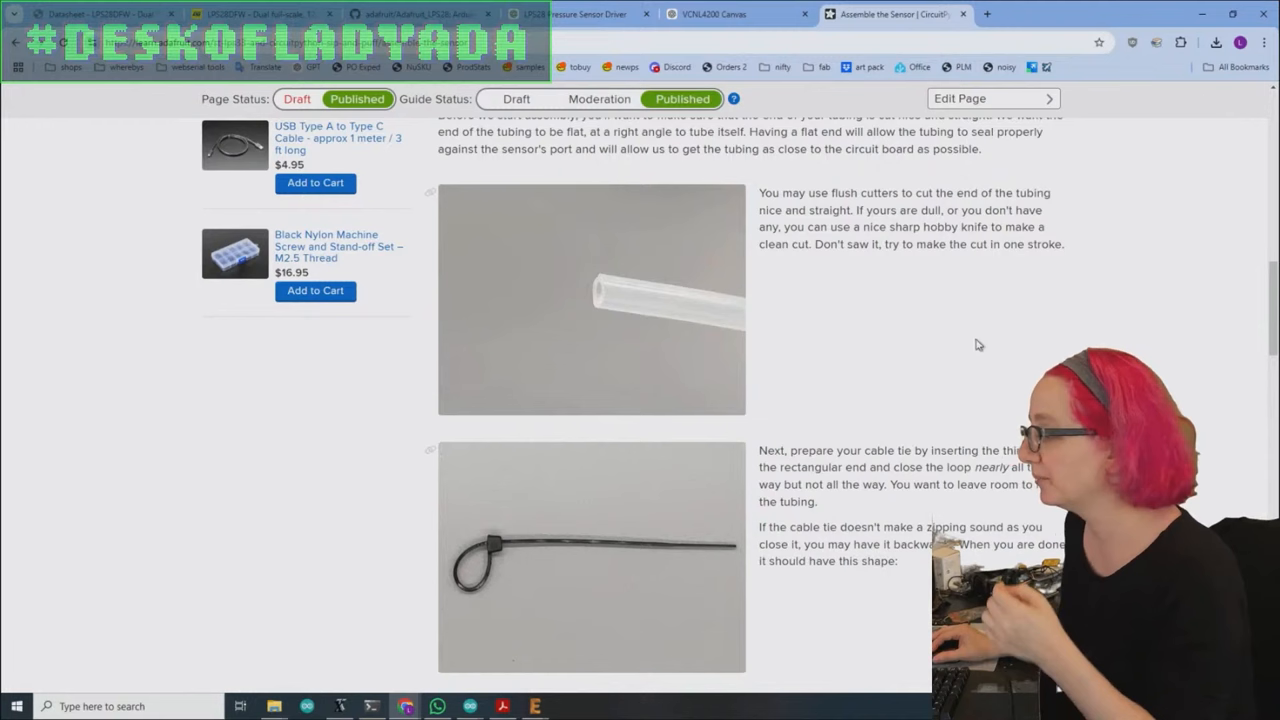
# - Read through the remaining tubing and cable-tie assembly photos and instructions
pyautogui.scroll(-3)
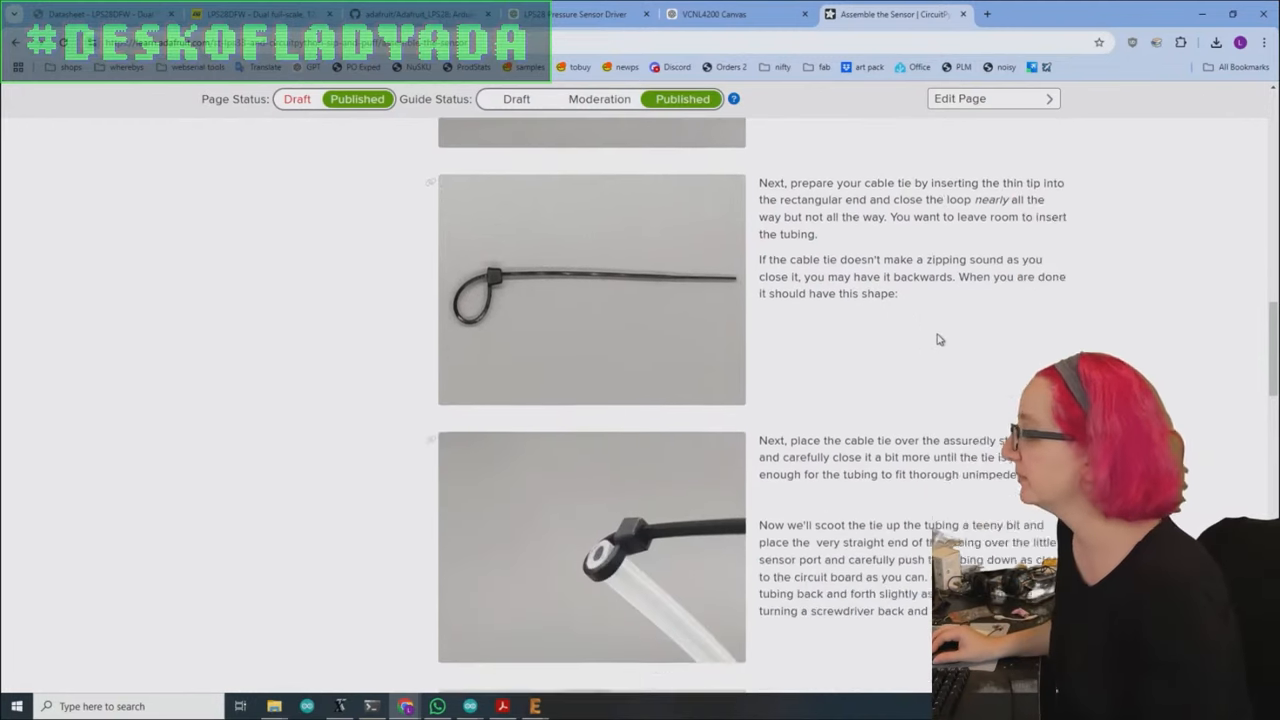
pyautogui.scroll(-3)
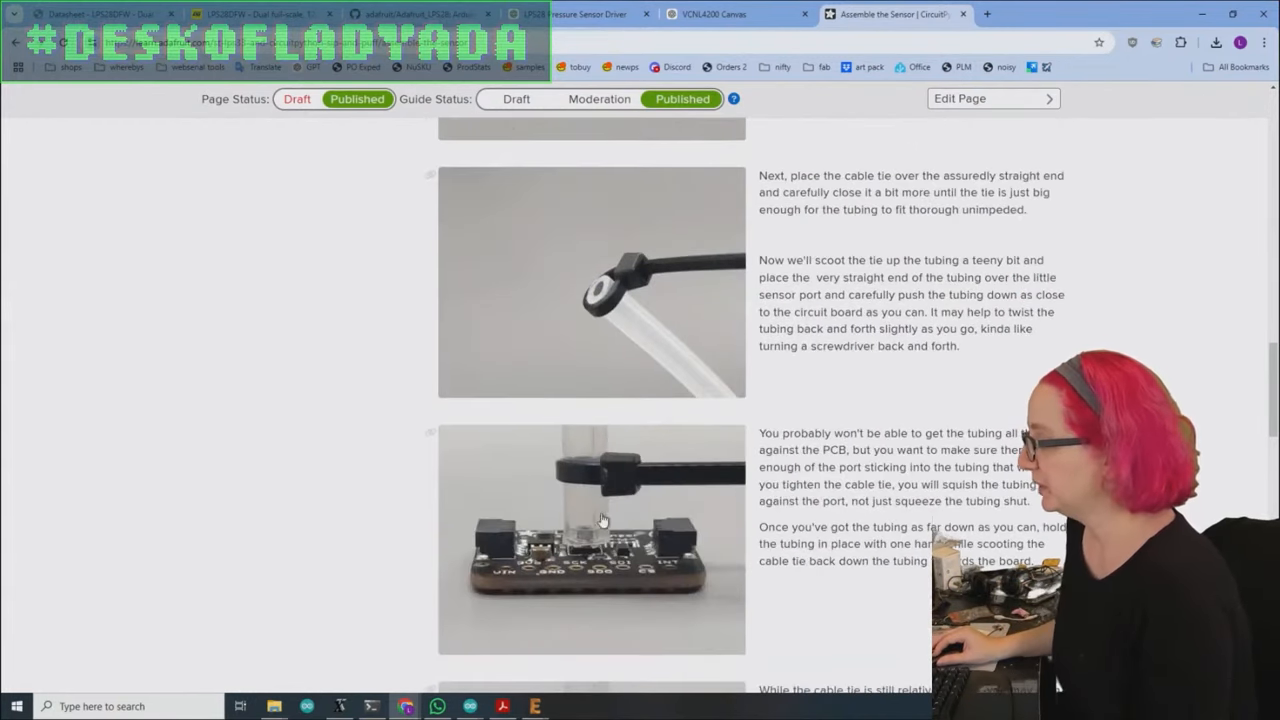
pyautogui.scroll(-3)
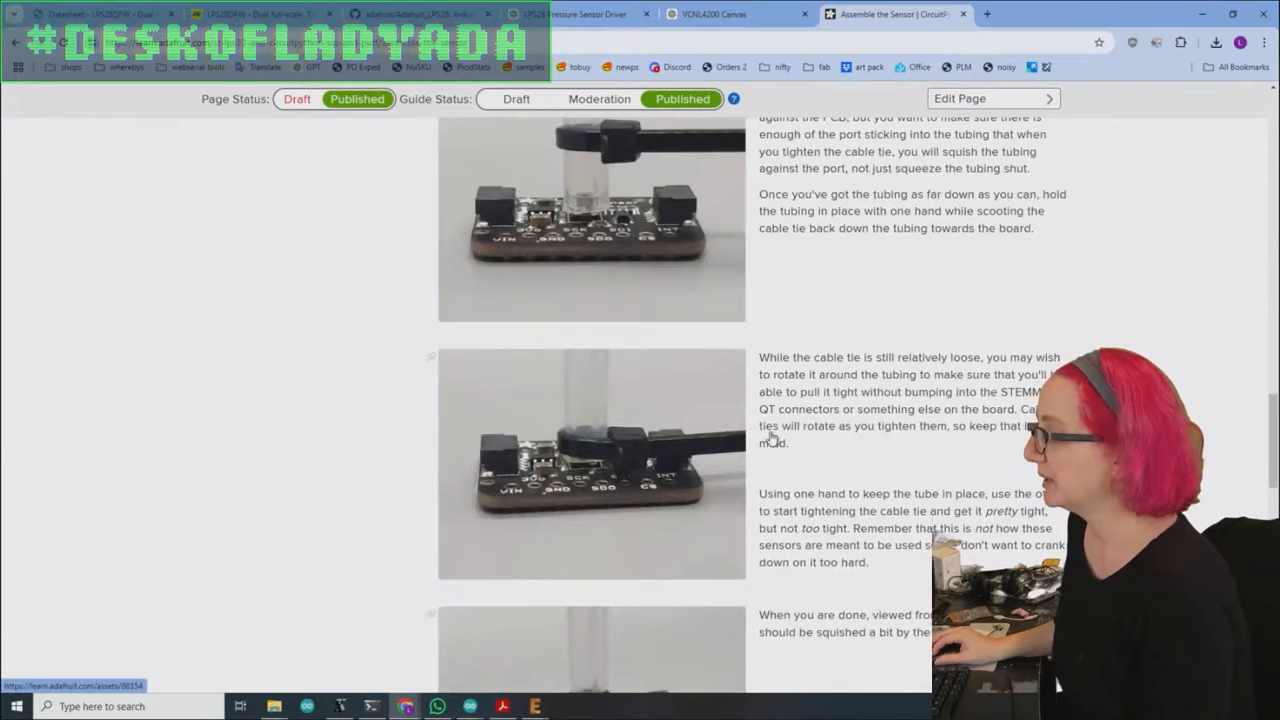
pyautogui.scroll(-3)
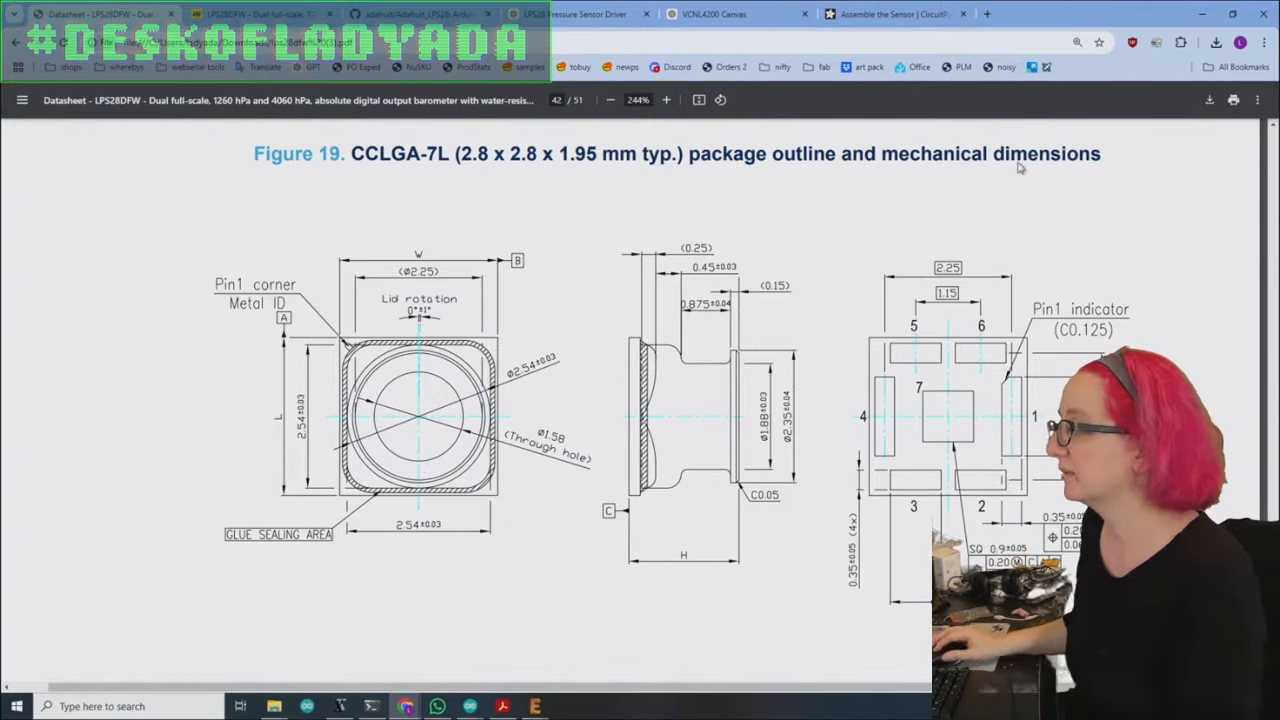
# - Search digikey.com for 'tubing' and choose the Tubing, Hose, Piping category from Top Results
pyautogui.click(890, 14)
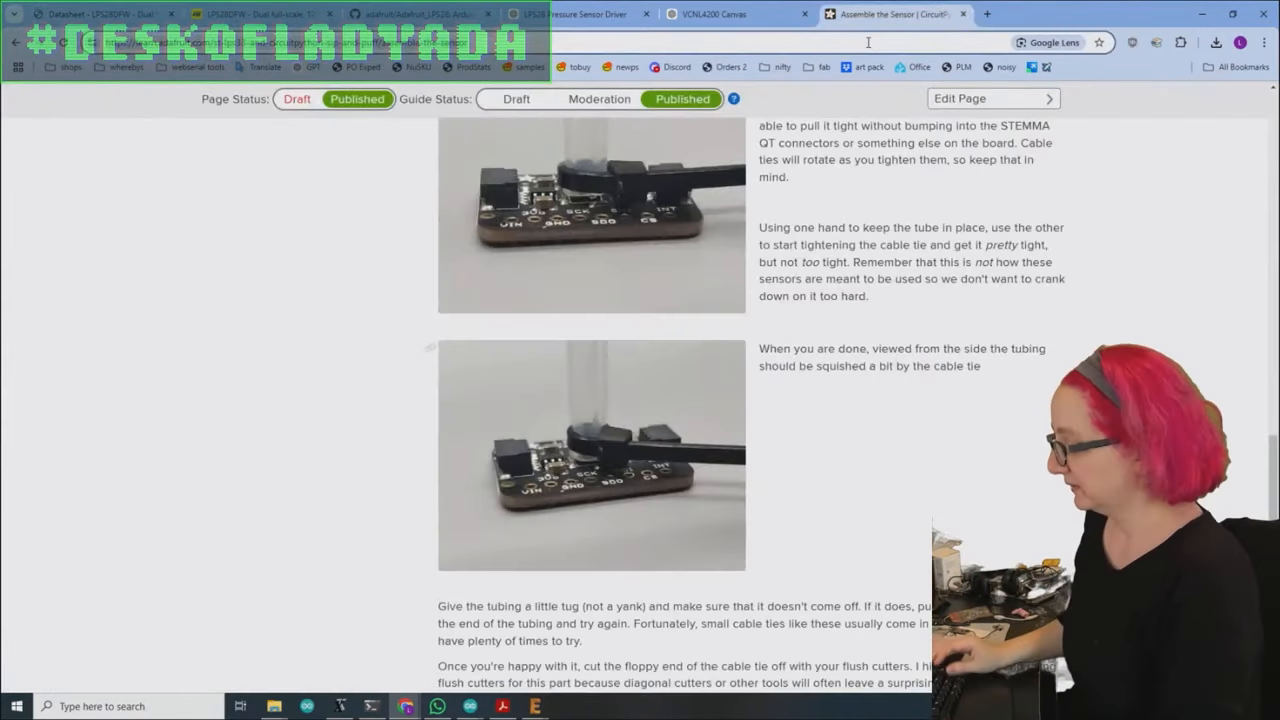
pyautogui.click(896, 16)
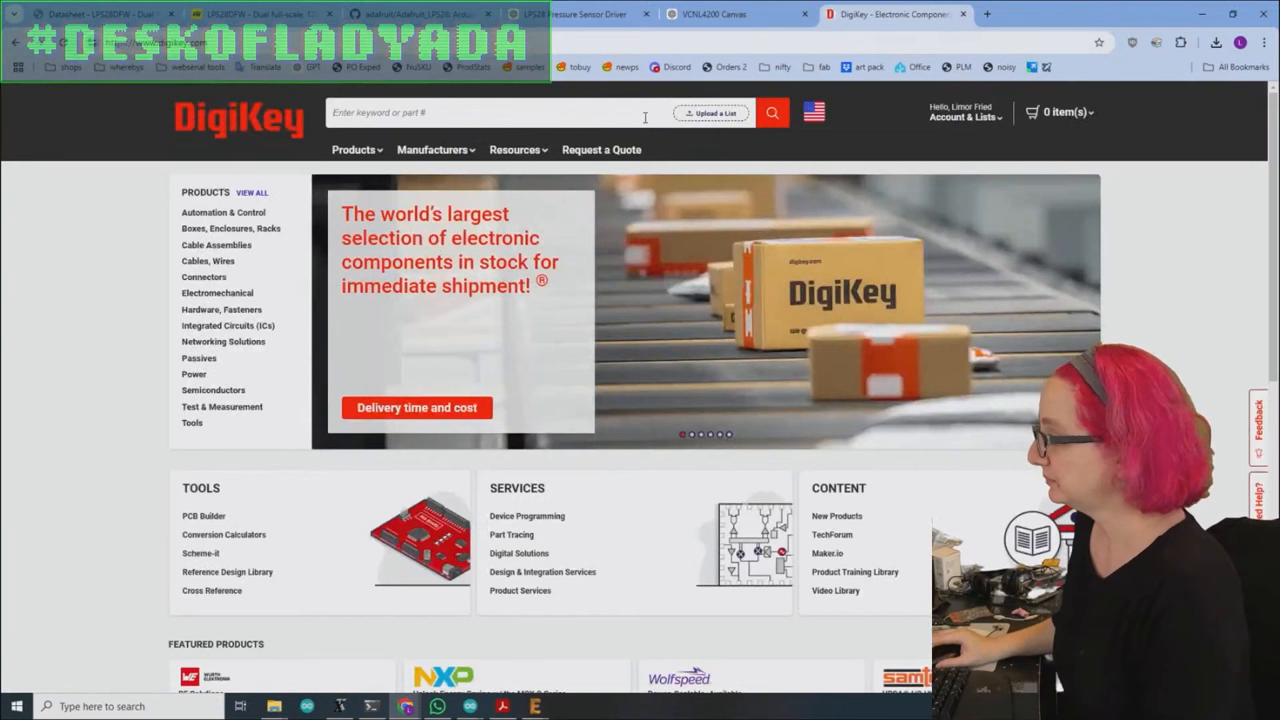
pyautogui.write('tubing')
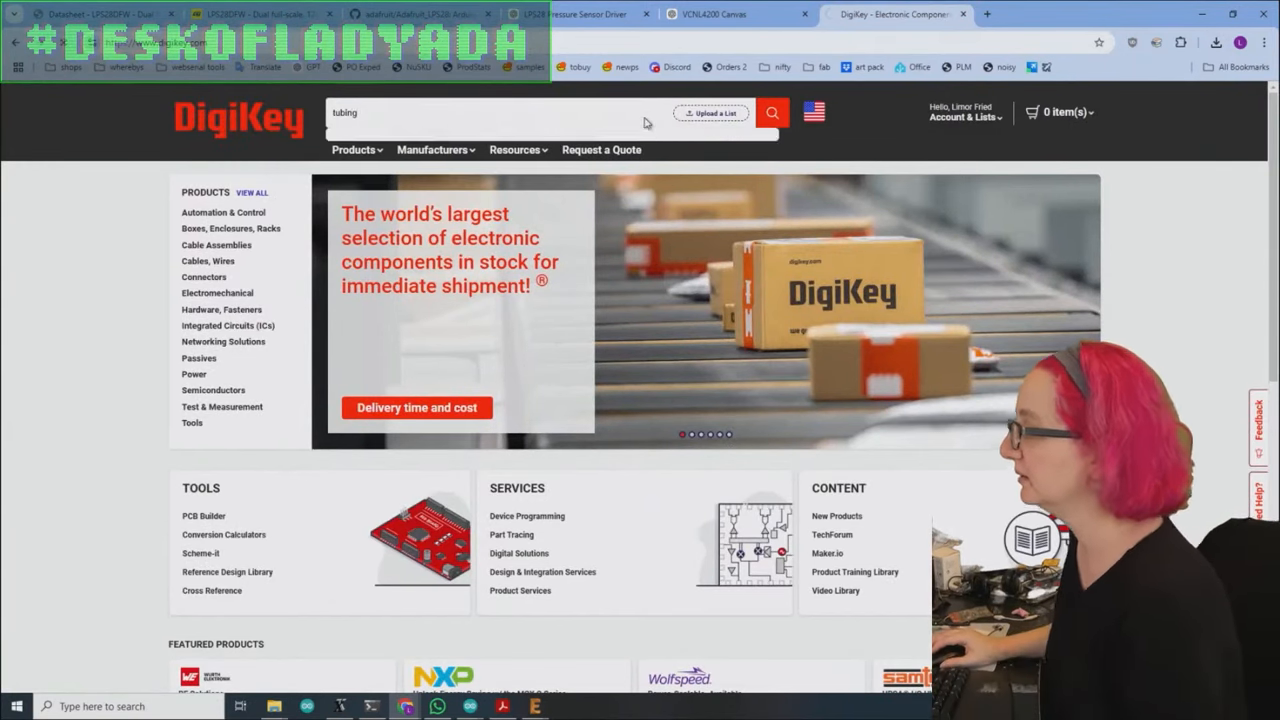
pyautogui.click(772, 112)
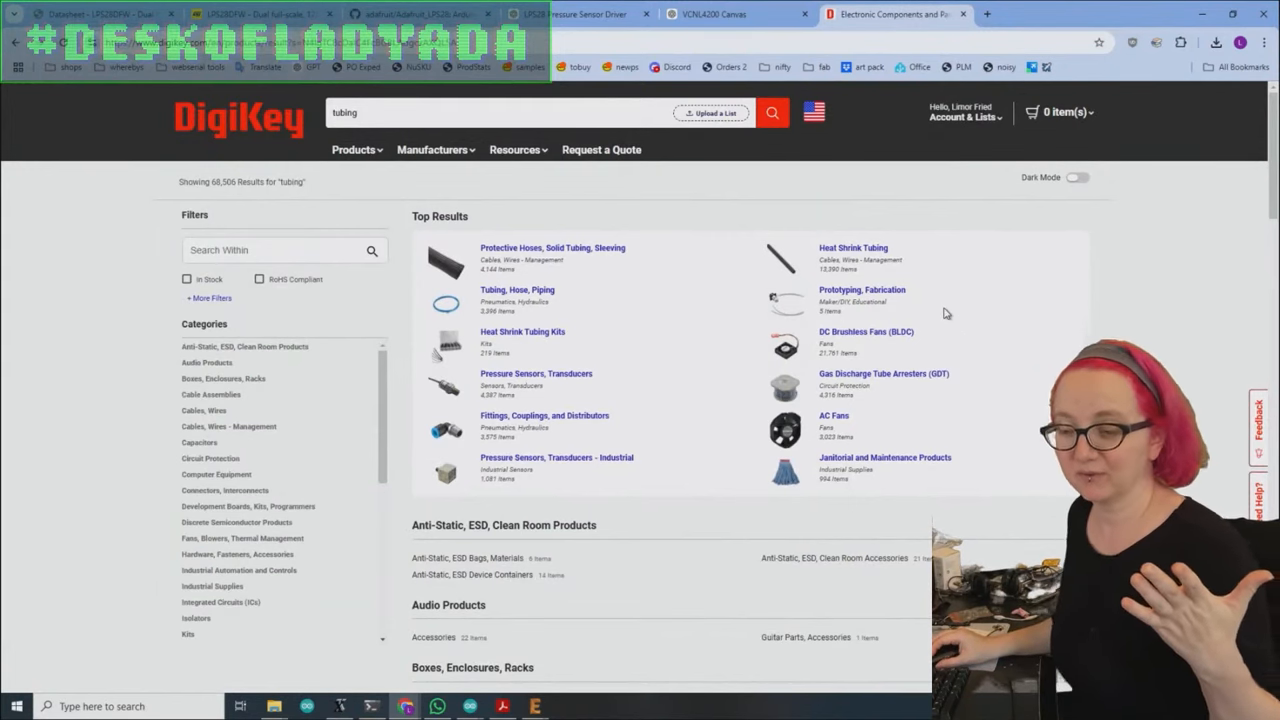
pyautogui.moveTo(992, 396)
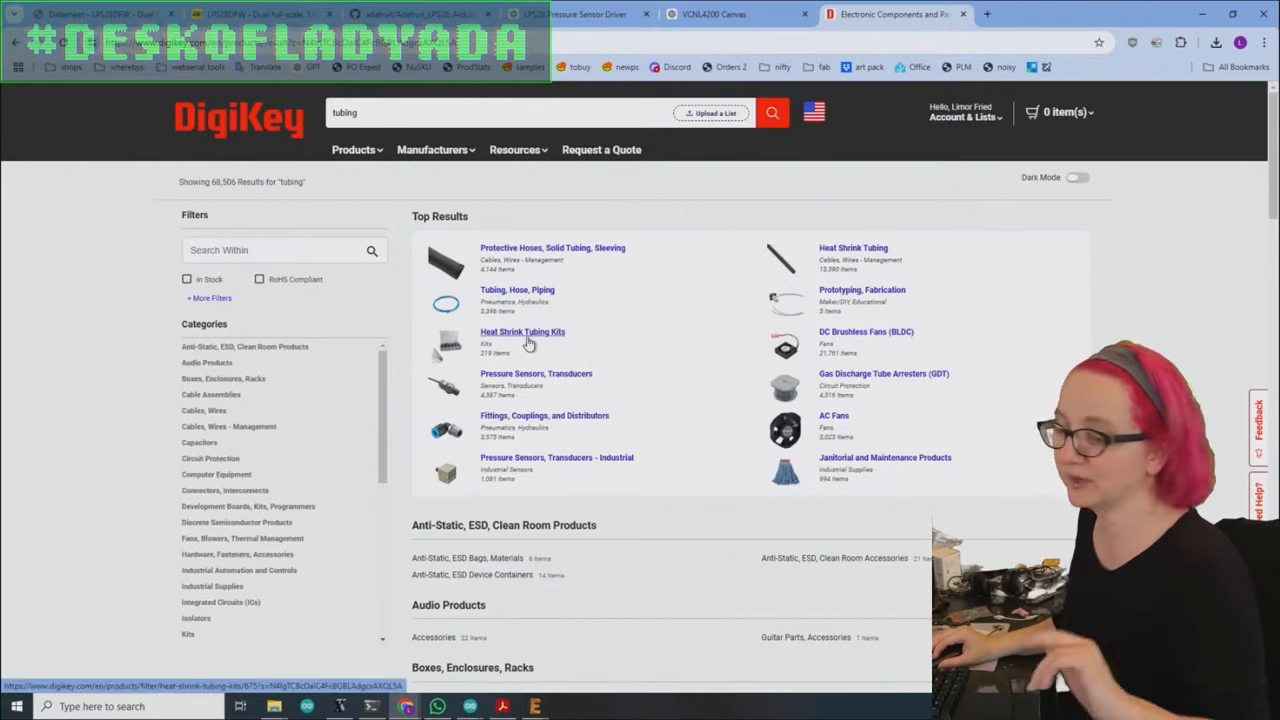
pyautogui.moveTo(542, 296)
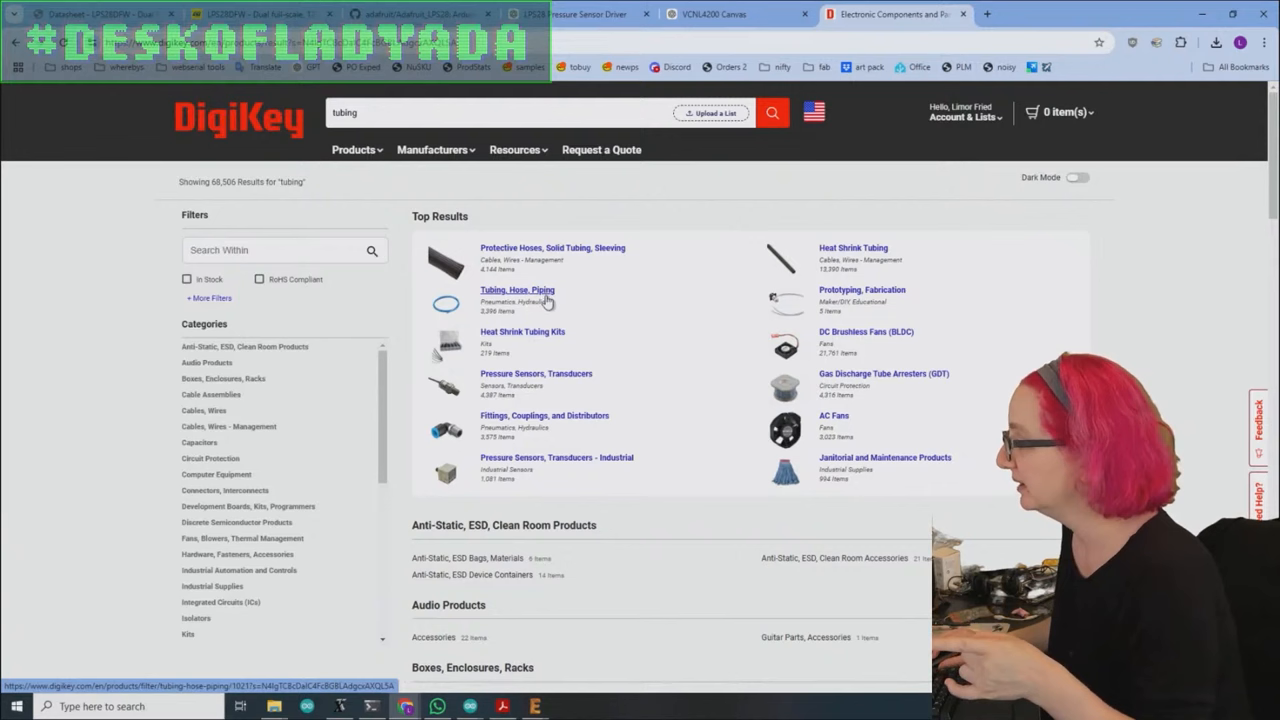
pyautogui.click(516, 288)
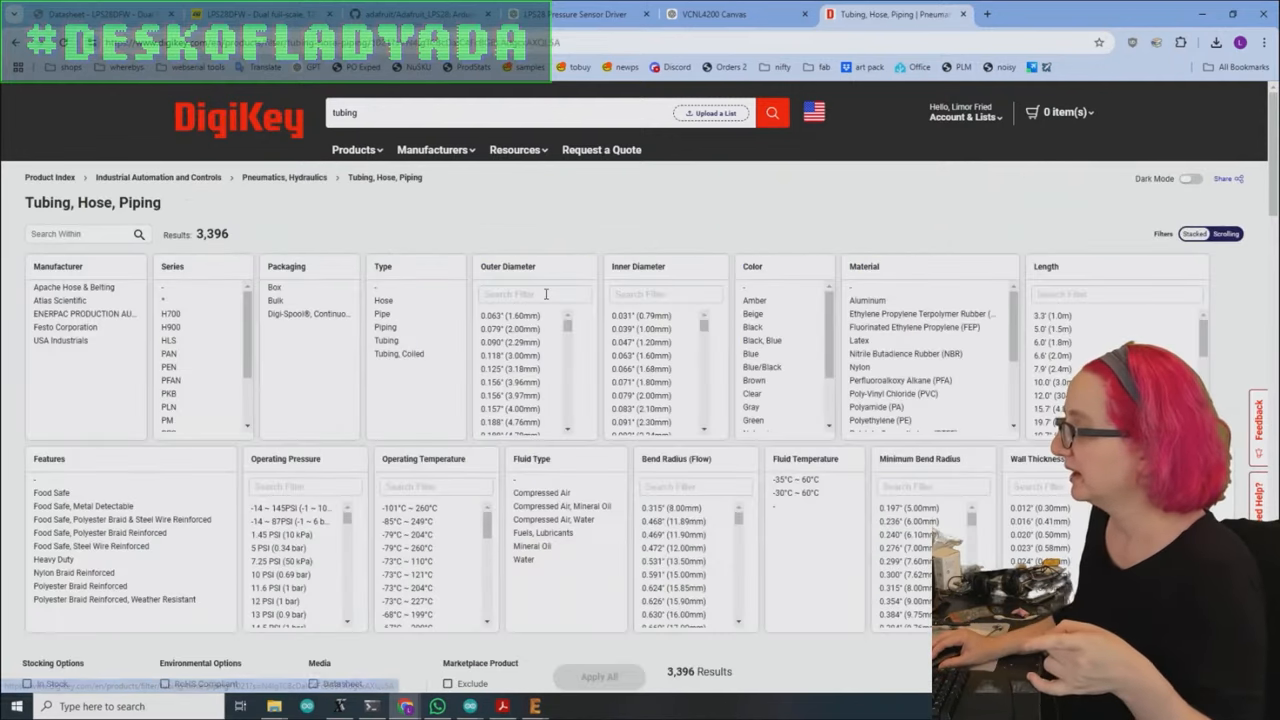
pyautogui.moveTo(682, 238)
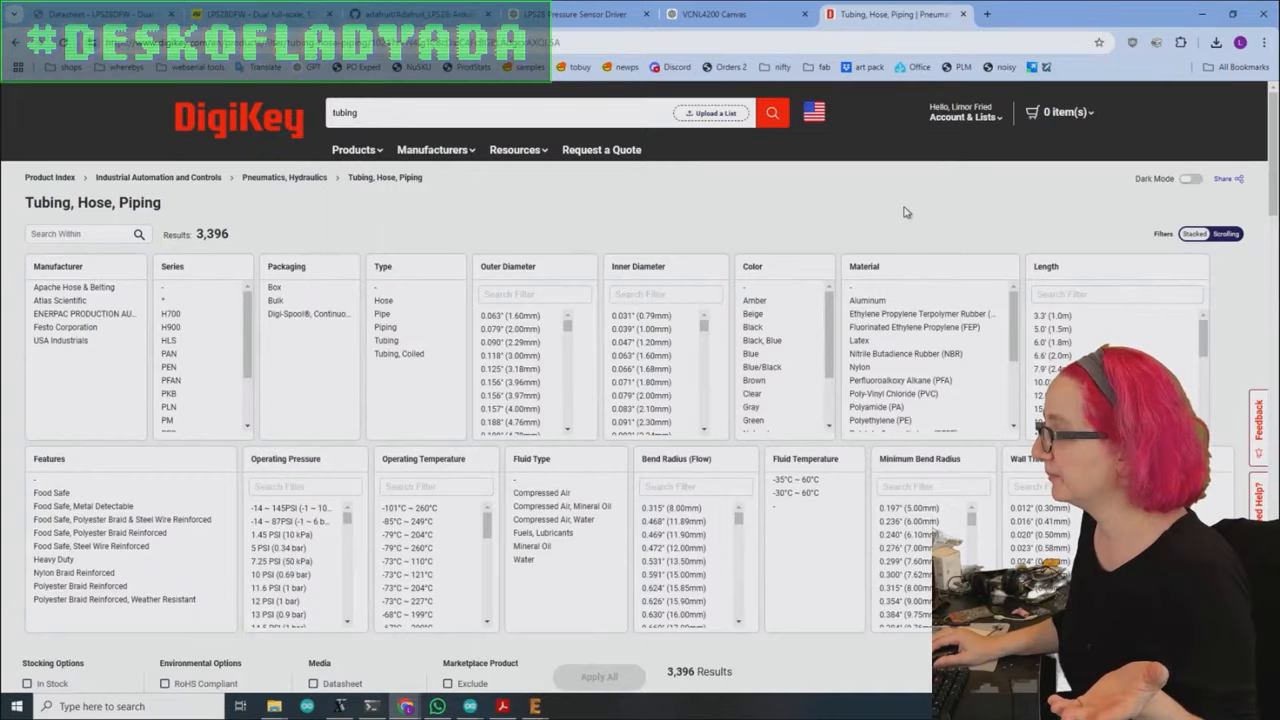
# - Filter the tubing listing to inner diameters around 2 mm, checking the datasheet's package dimensions
pyautogui.scroll(-3)
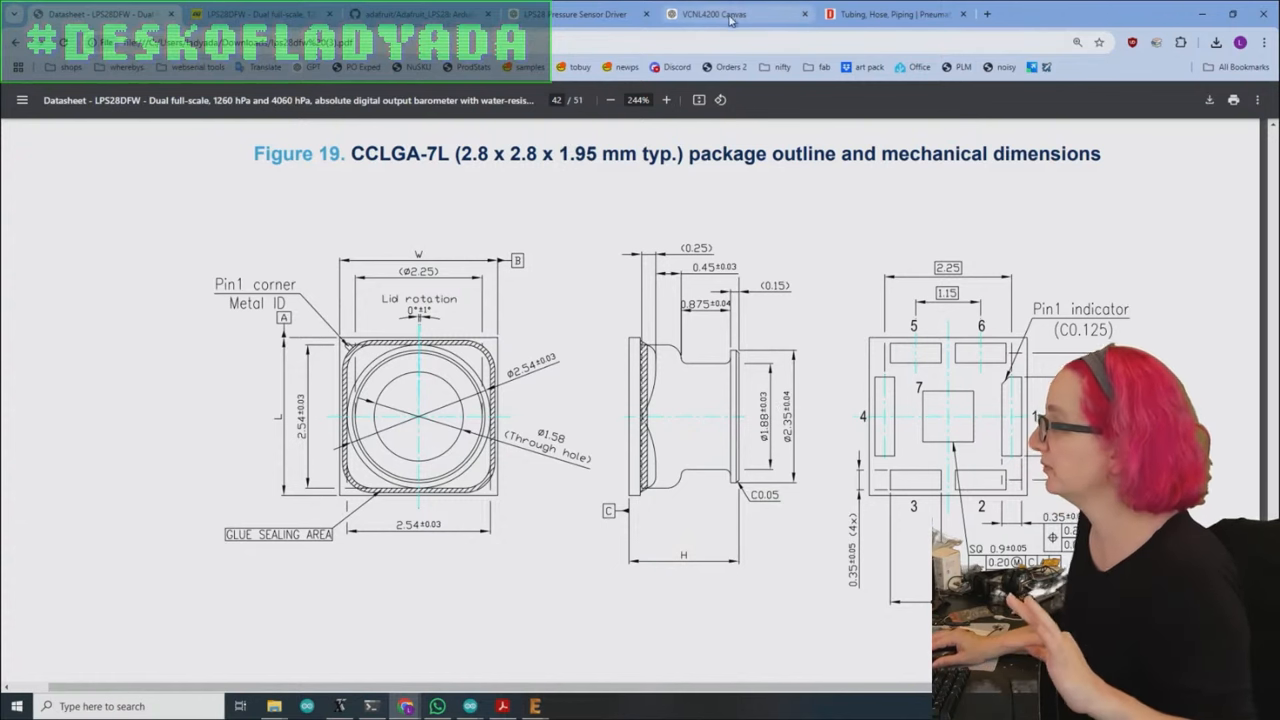
pyautogui.click(892, 14)
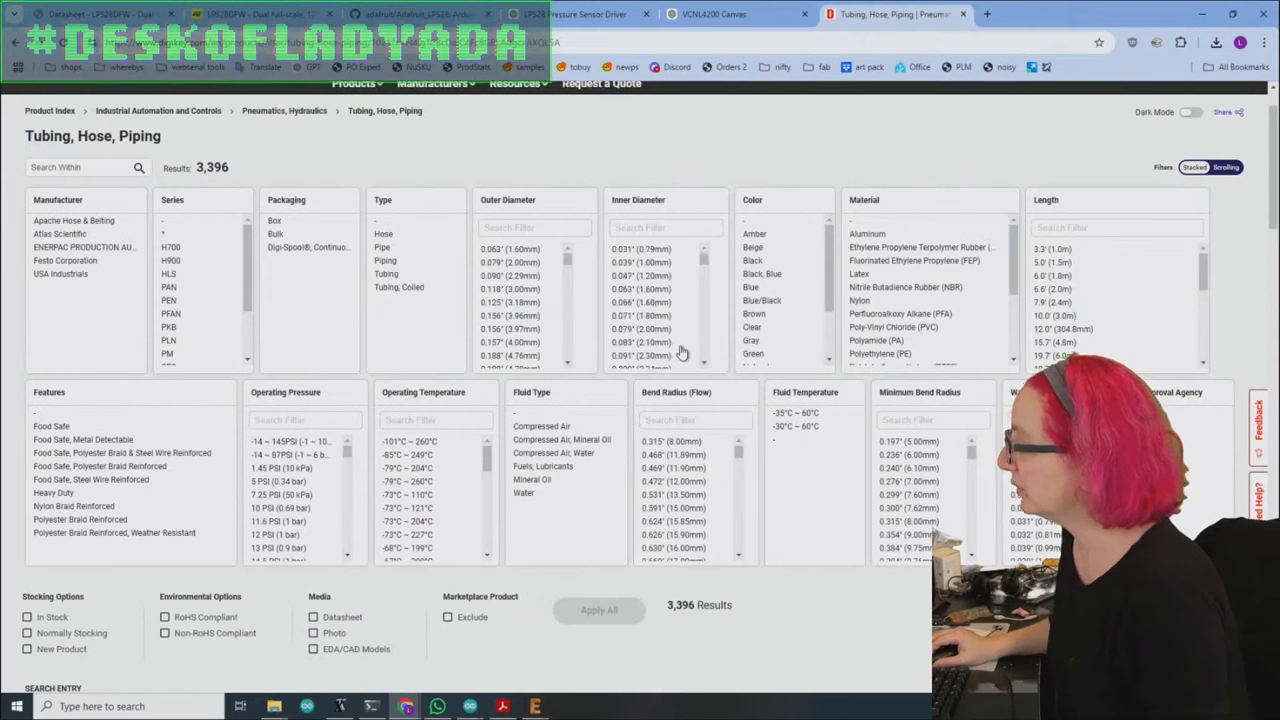
pyautogui.click(640, 260)
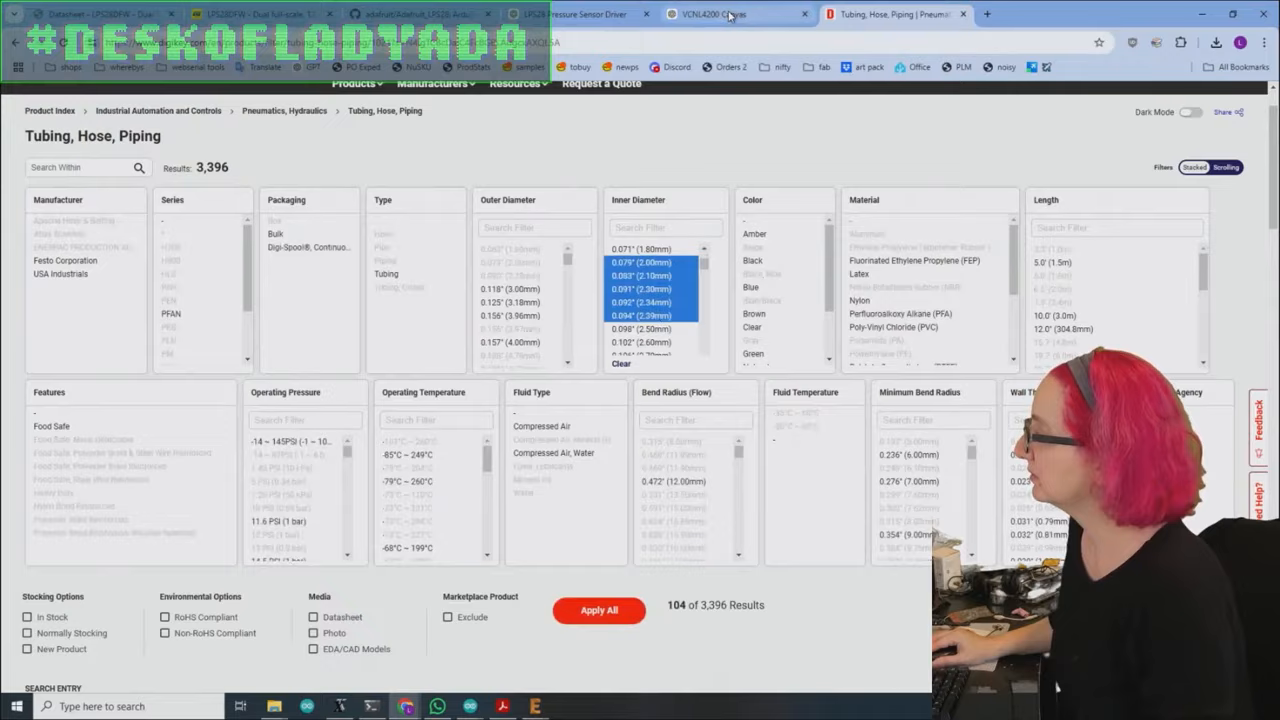
pyautogui.click(96, 16)
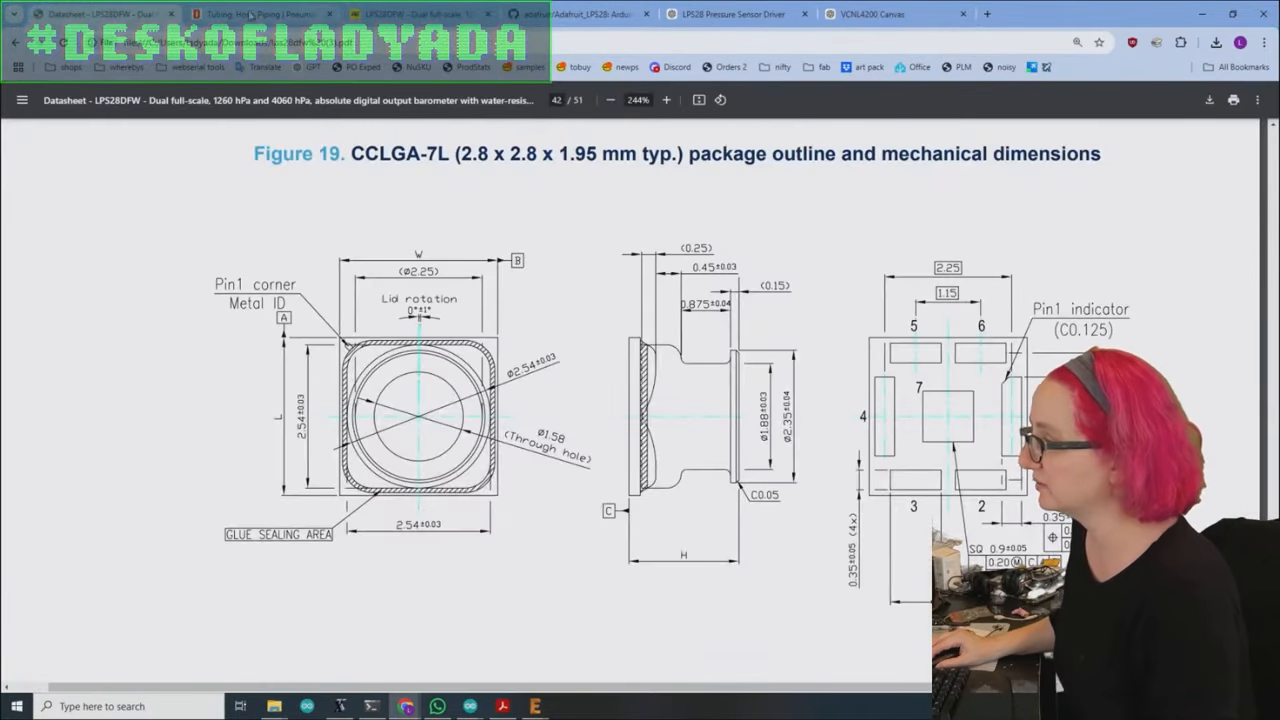
pyautogui.click(244, 16)
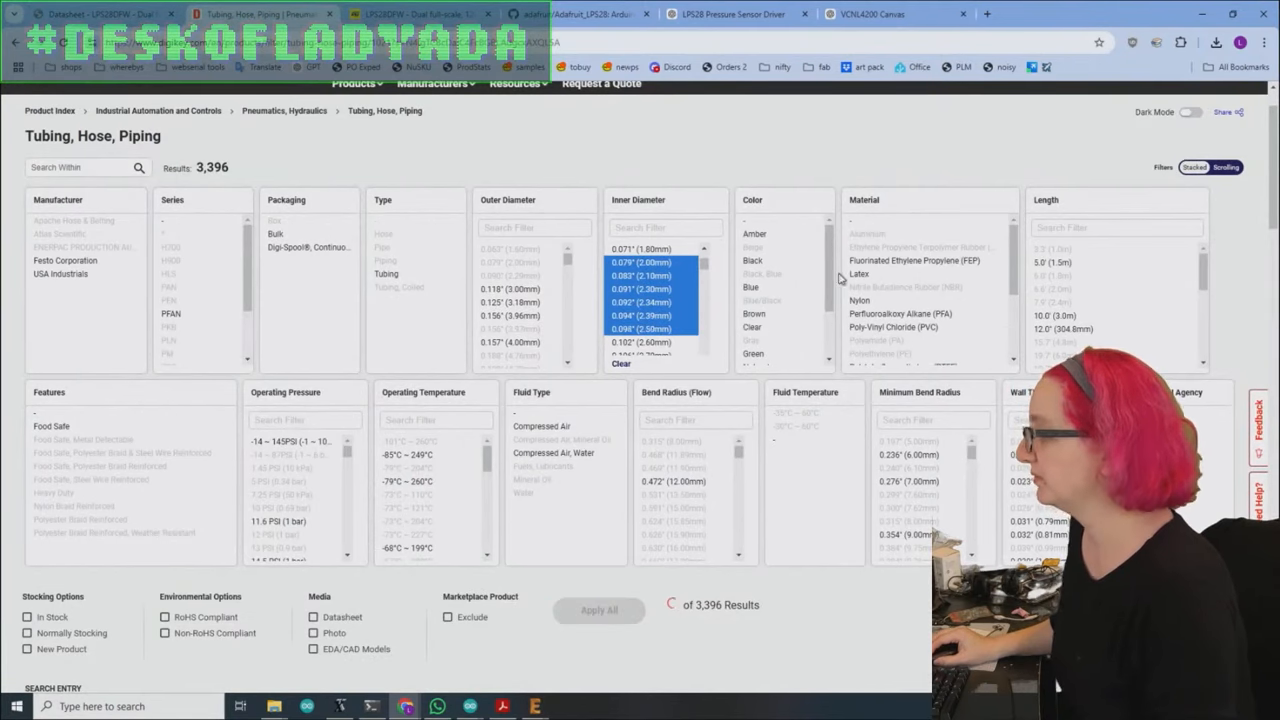
pyautogui.click(598, 610)
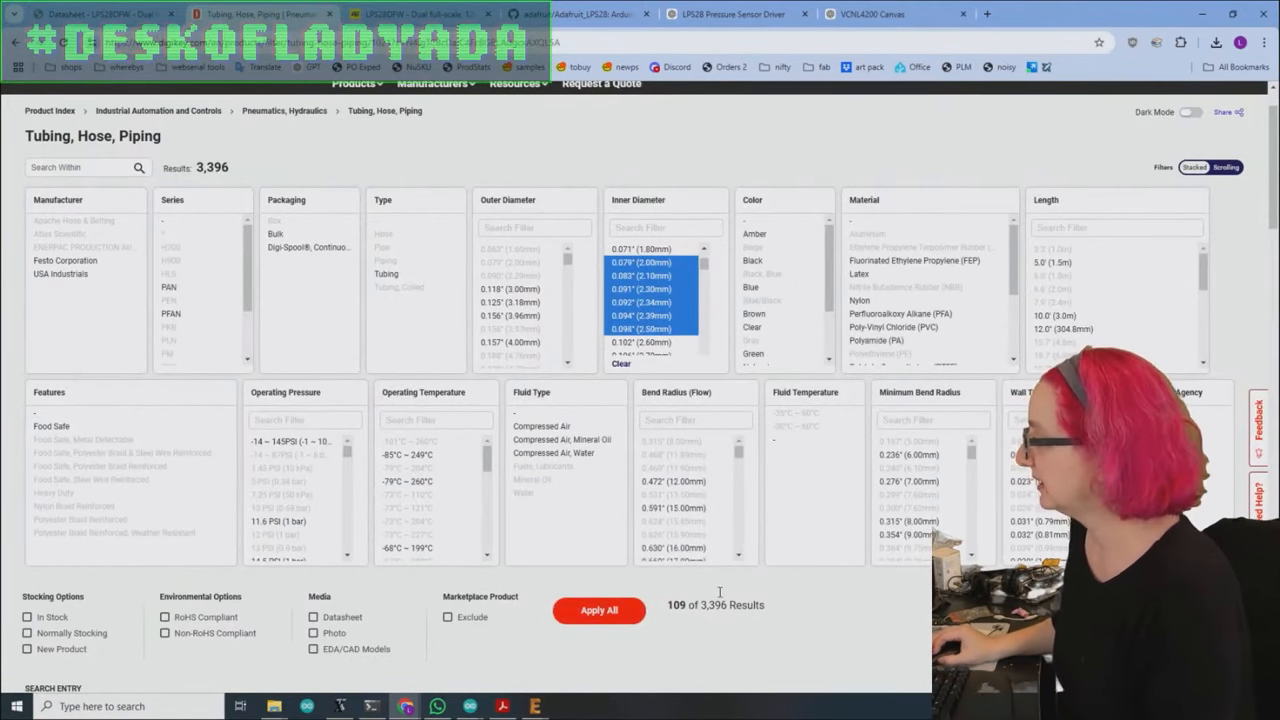
pyautogui.click(598, 610)
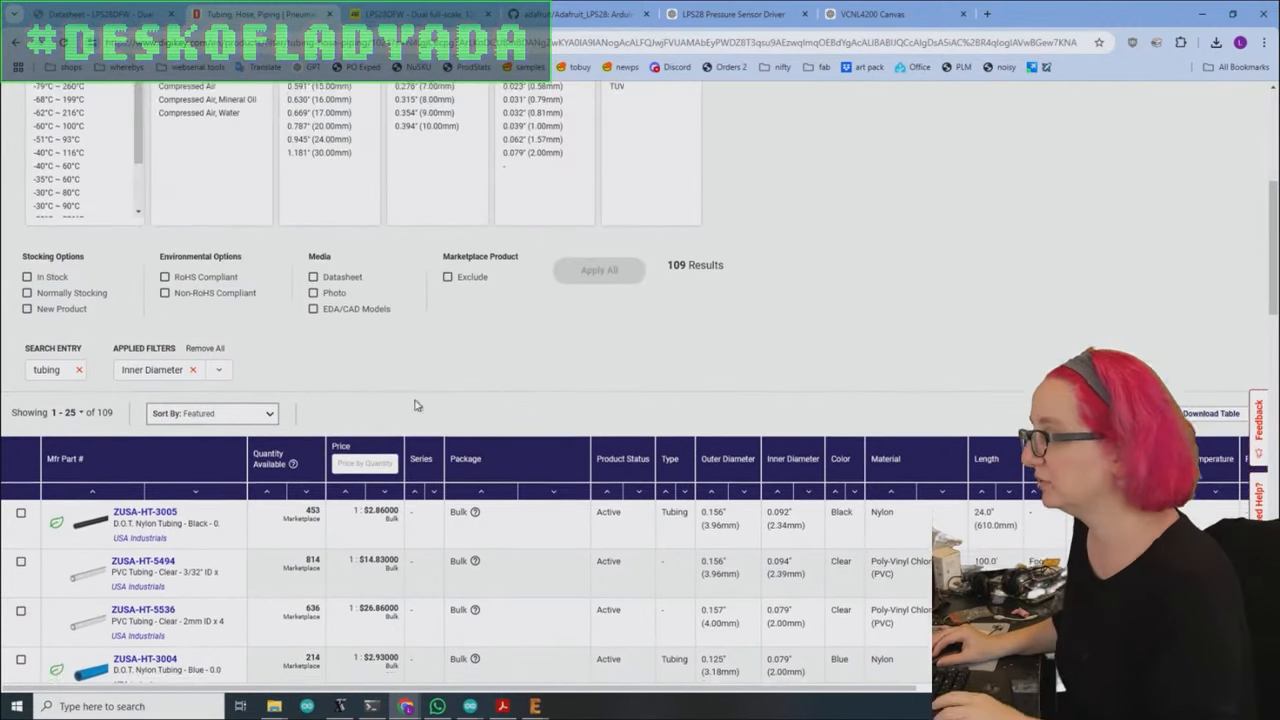
# - Limit results to Normally Stocking parts and exclude Marketplace products, leaving 8 results
pyautogui.click(24, 300)
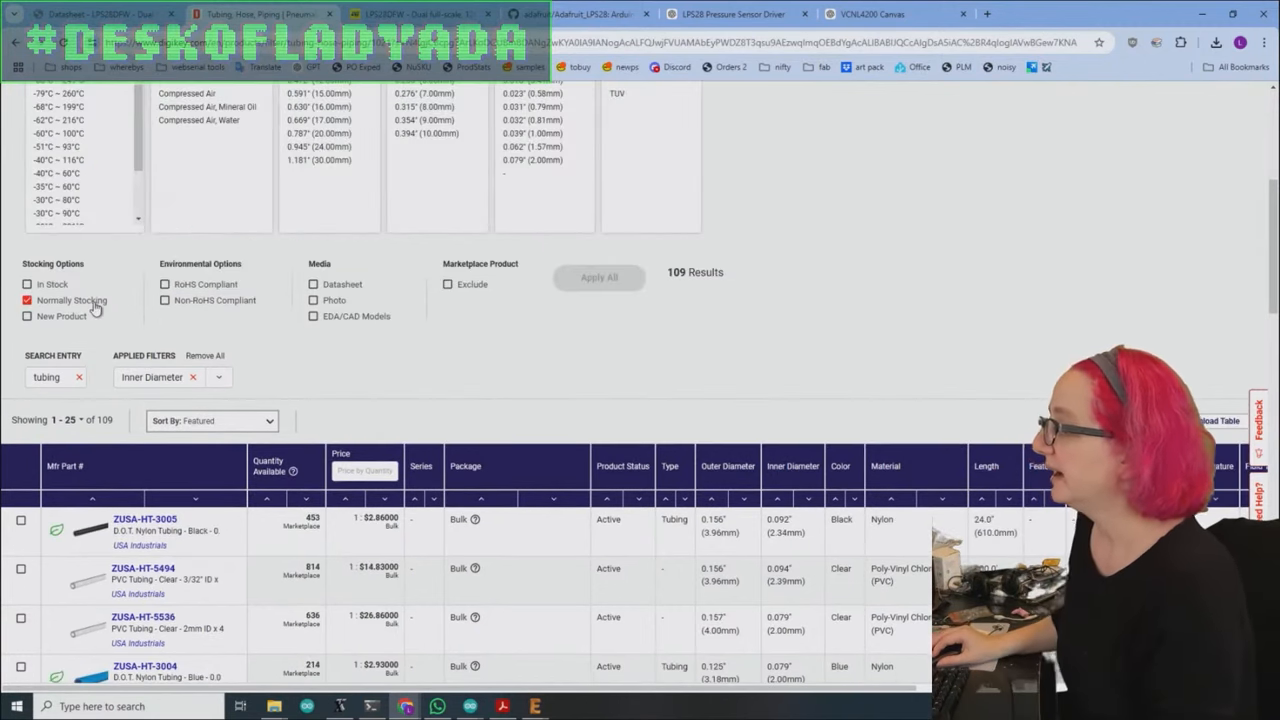
pyautogui.click(448, 284)
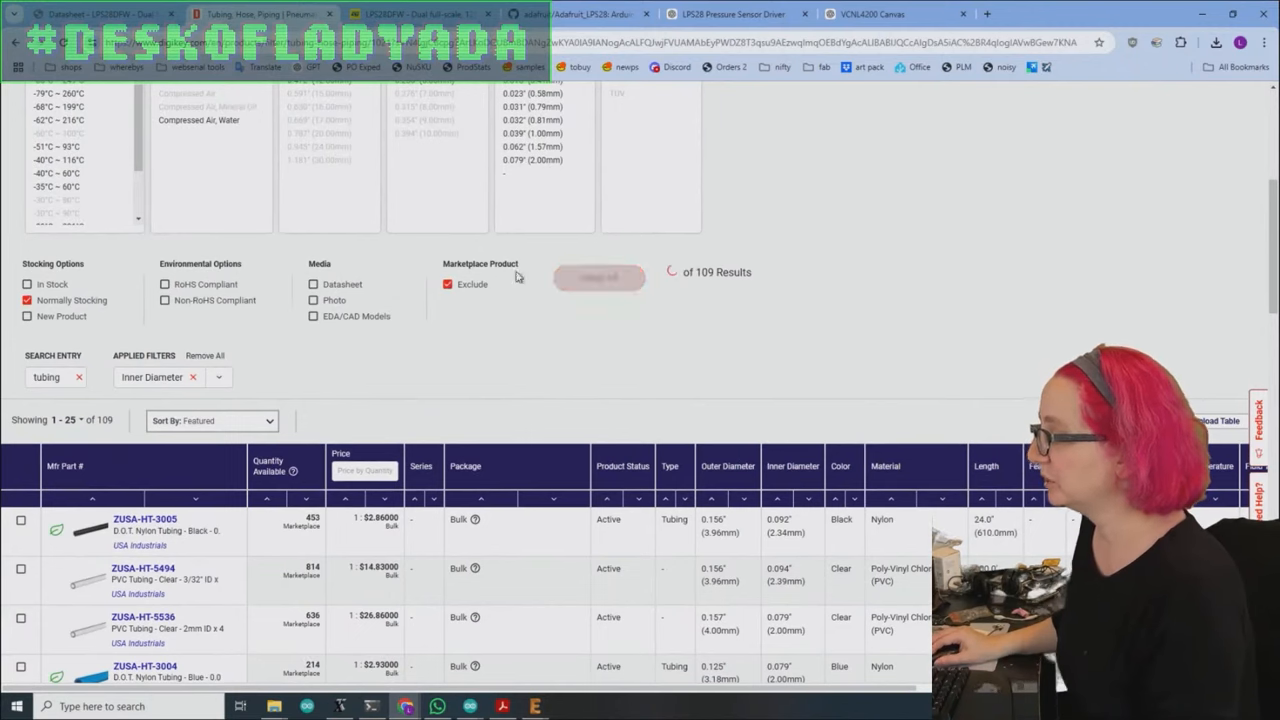
pyautogui.scroll(-3)
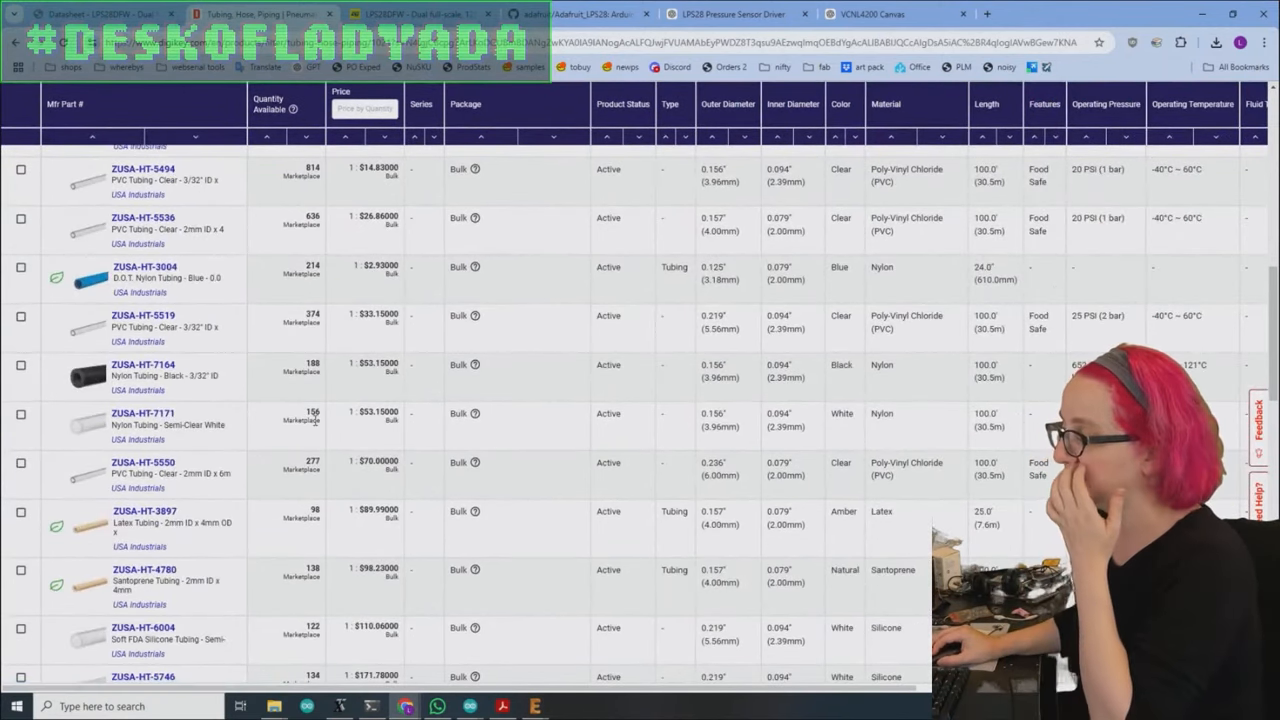
pyautogui.scroll(-3)
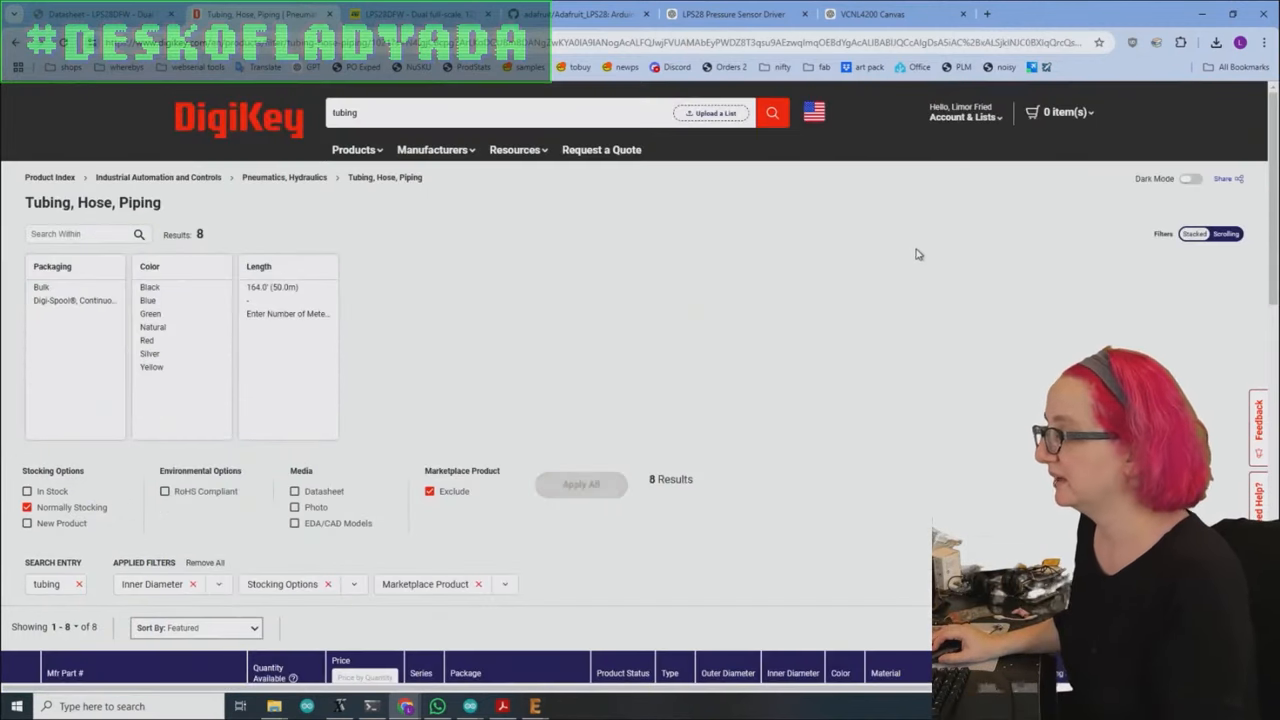
pyautogui.scroll(-3)
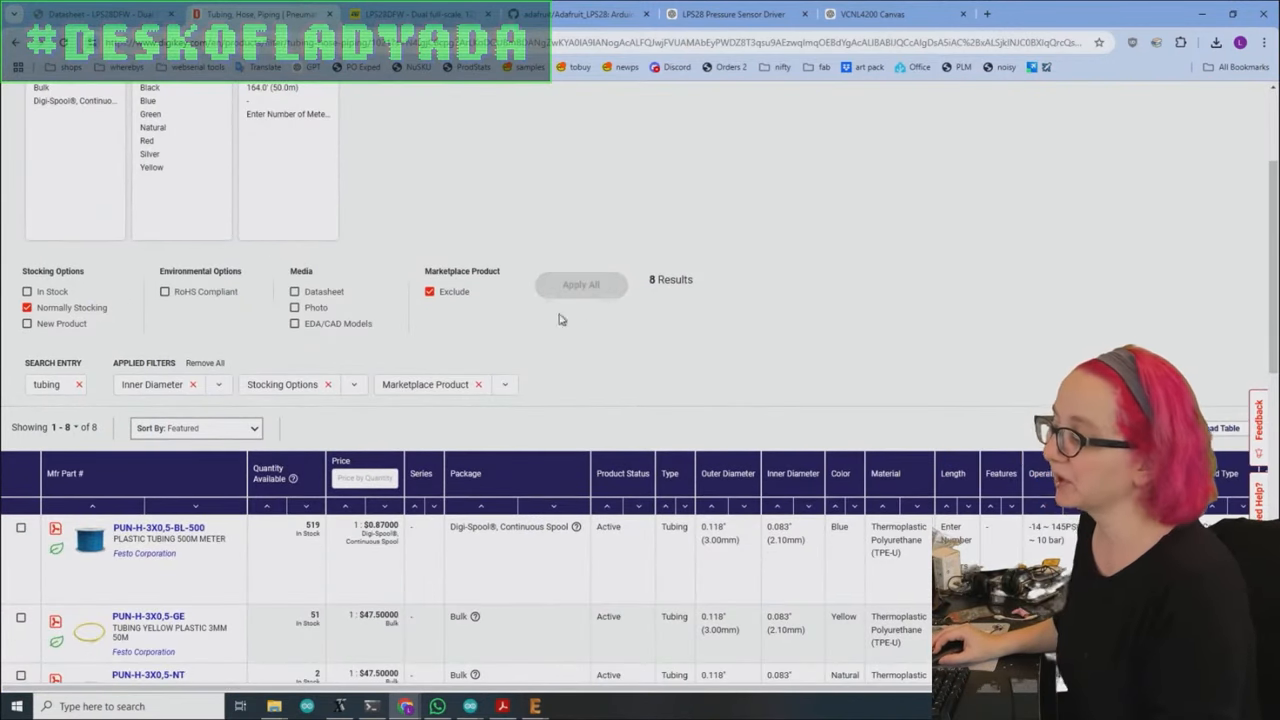
pyautogui.scroll(-3)
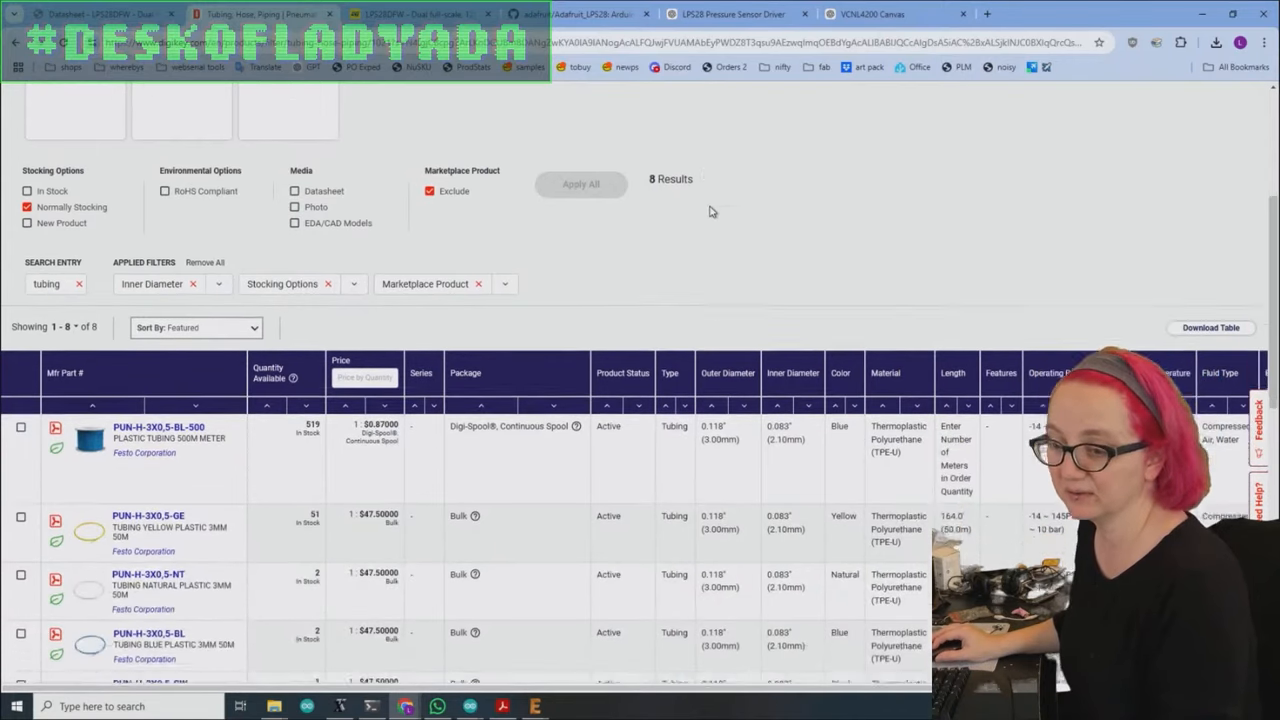
pyautogui.scroll(-3)
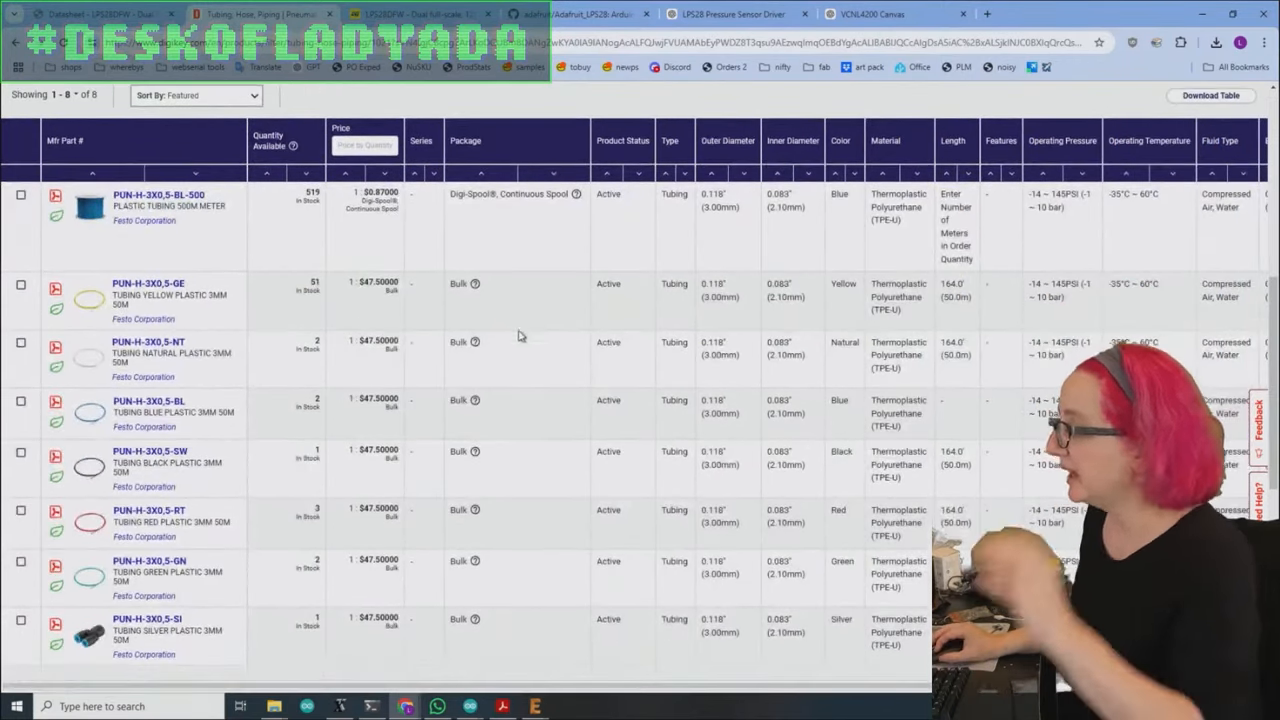
pyautogui.moveTo(84, 464)
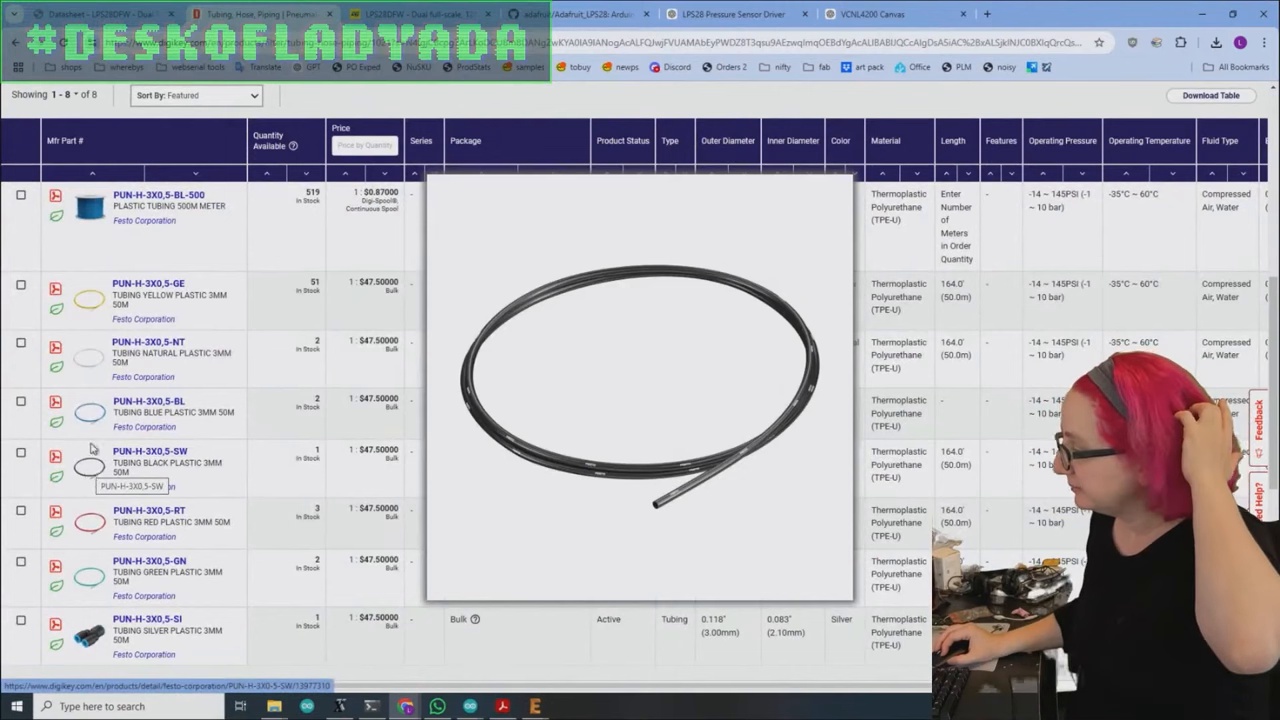
pyautogui.moveTo(104, 376)
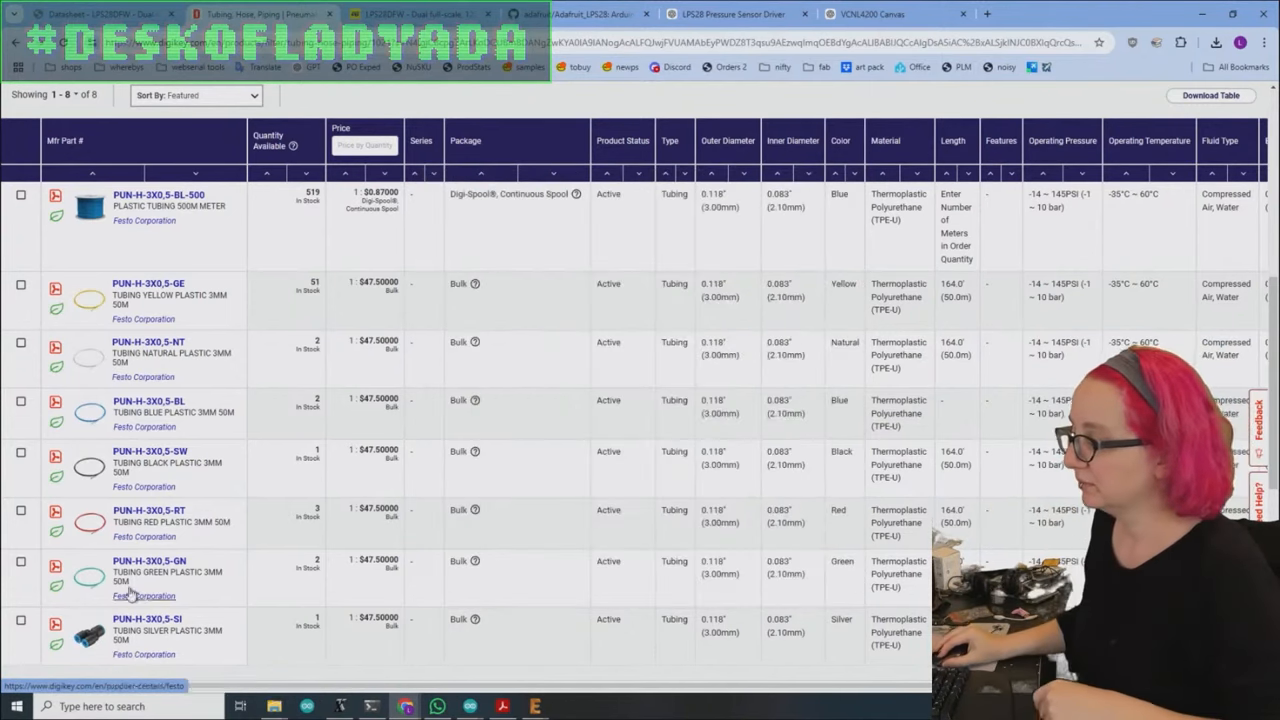
pyautogui.click(148, 620)
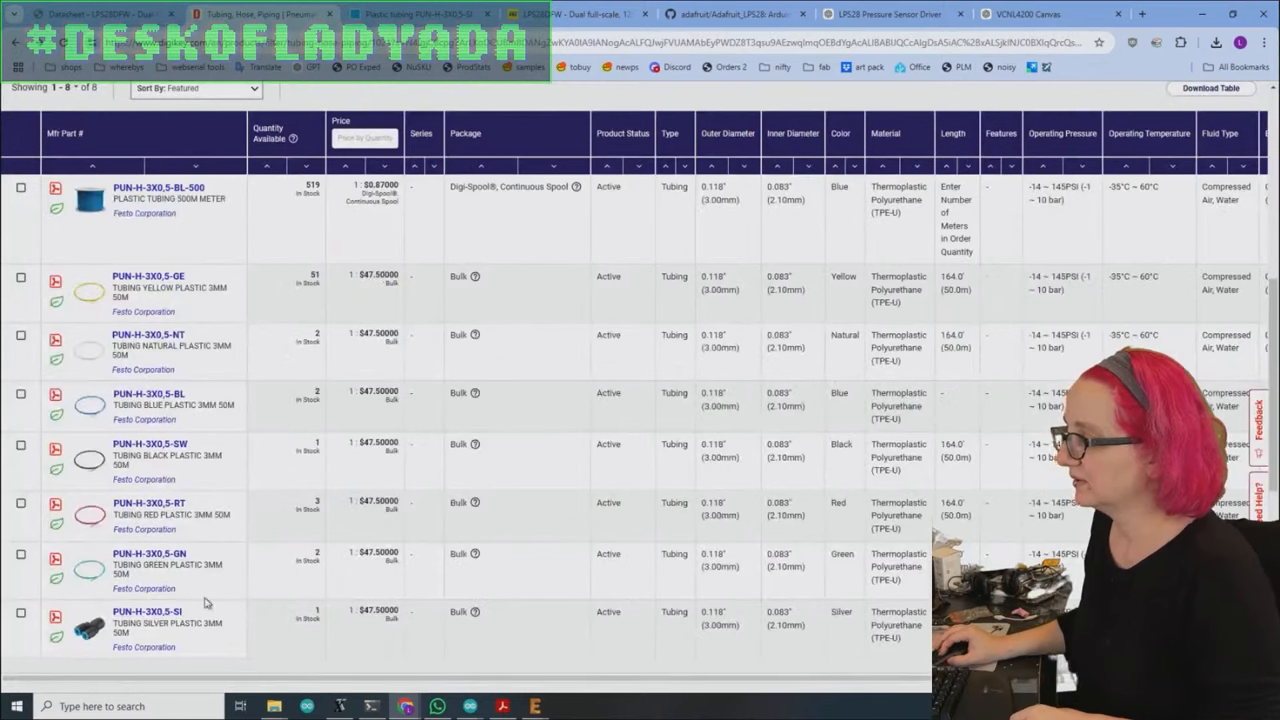
pyautogui.click(86, 498)
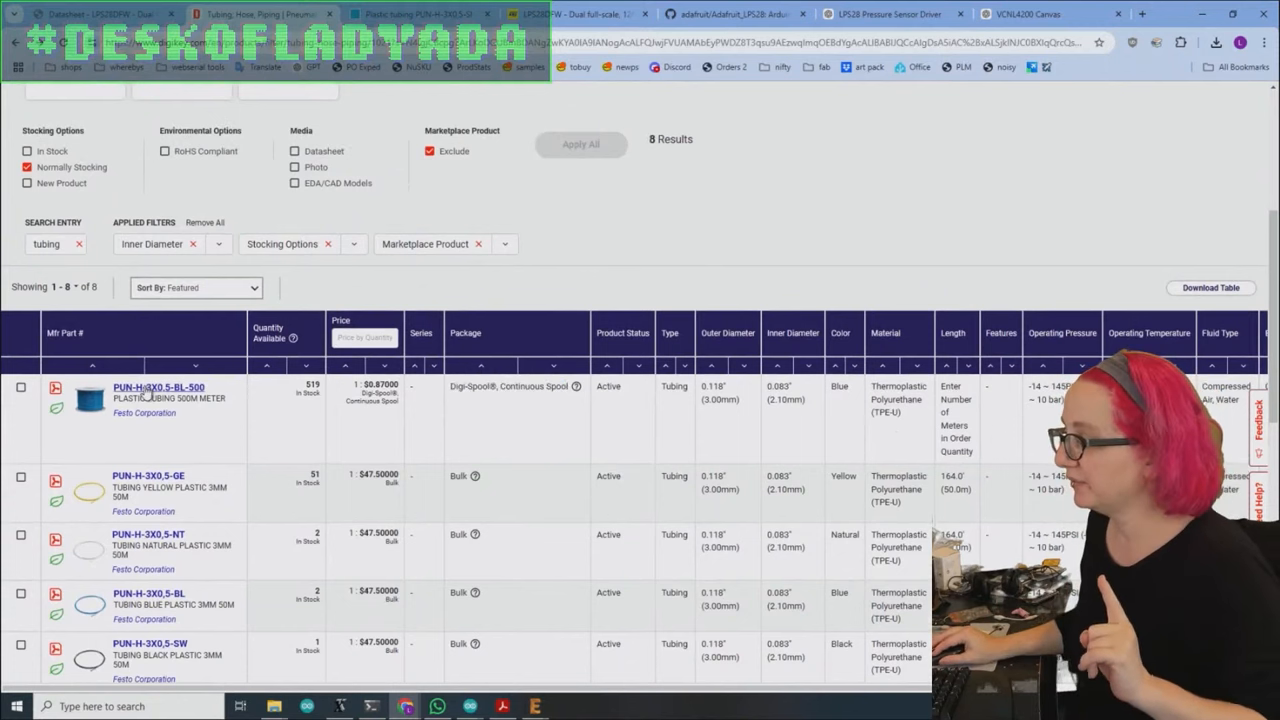
# - View the Festo PUN-H-3X0,5-BL-500 blue 500 m spool page and highlight its unit price
pyautogui.click(144, 388)
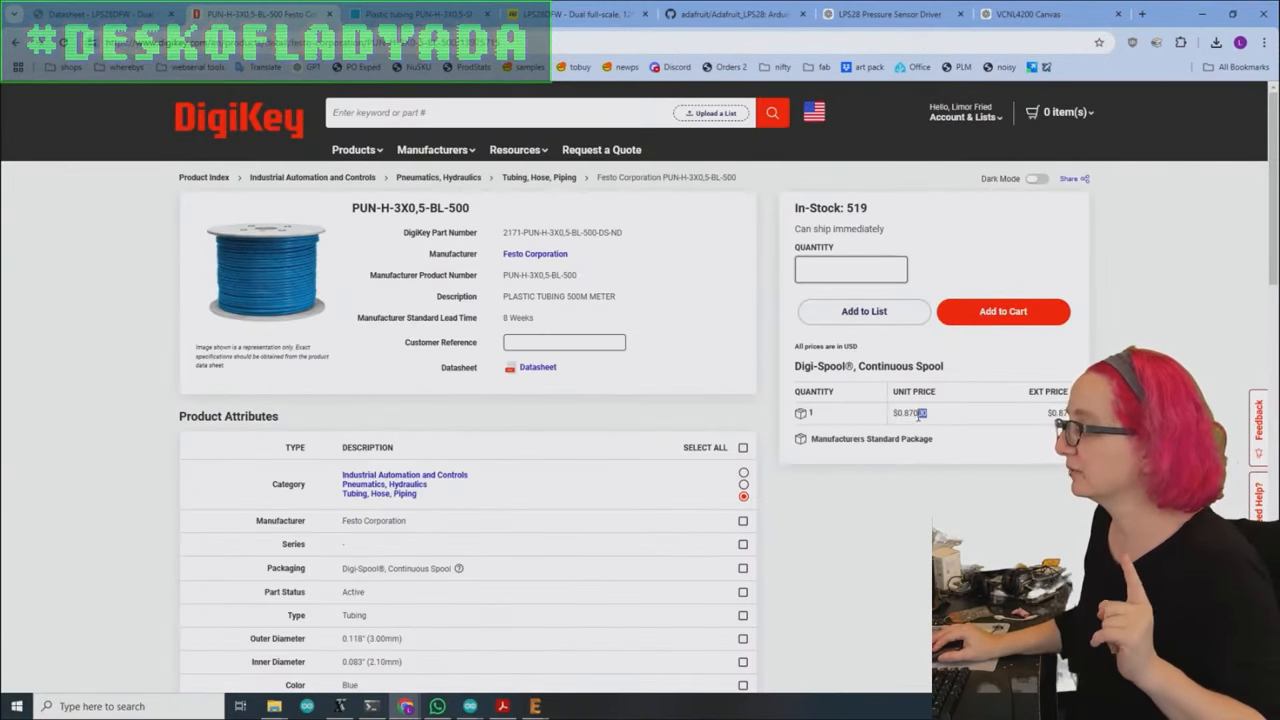
pyautogui.doubleClick(908, 412)
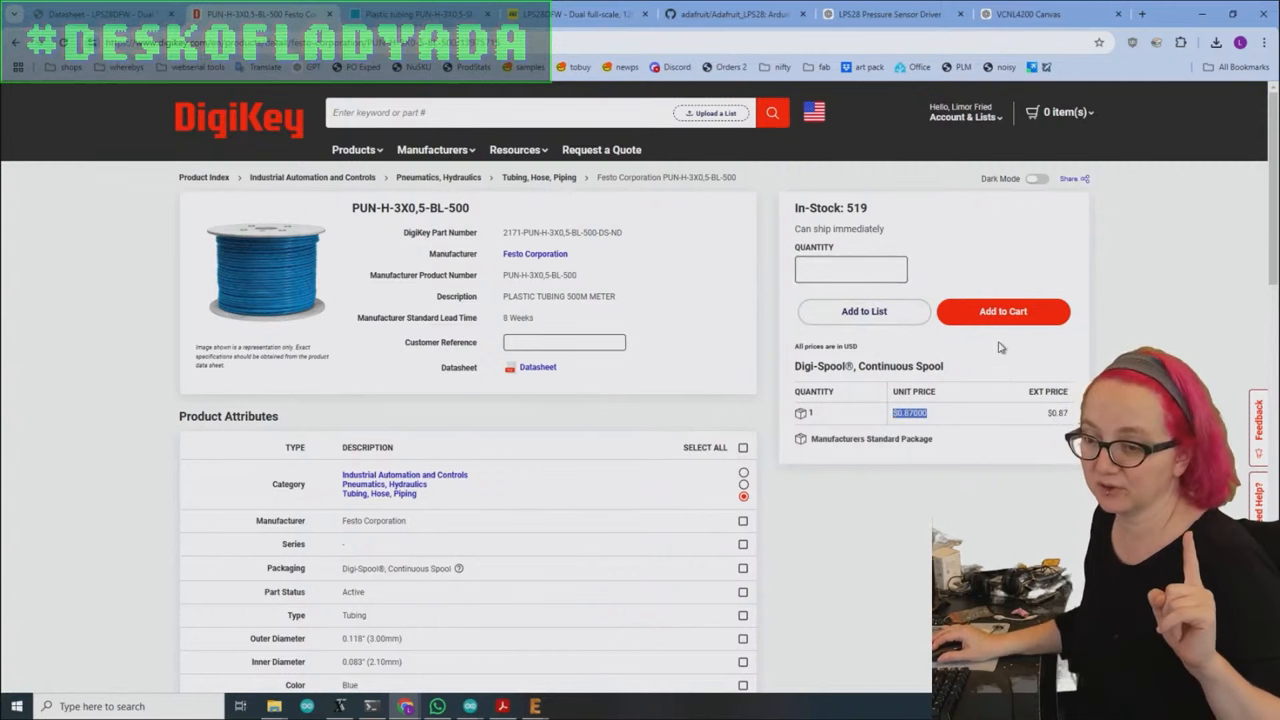
pyautogui.doubleClick(558, 296)
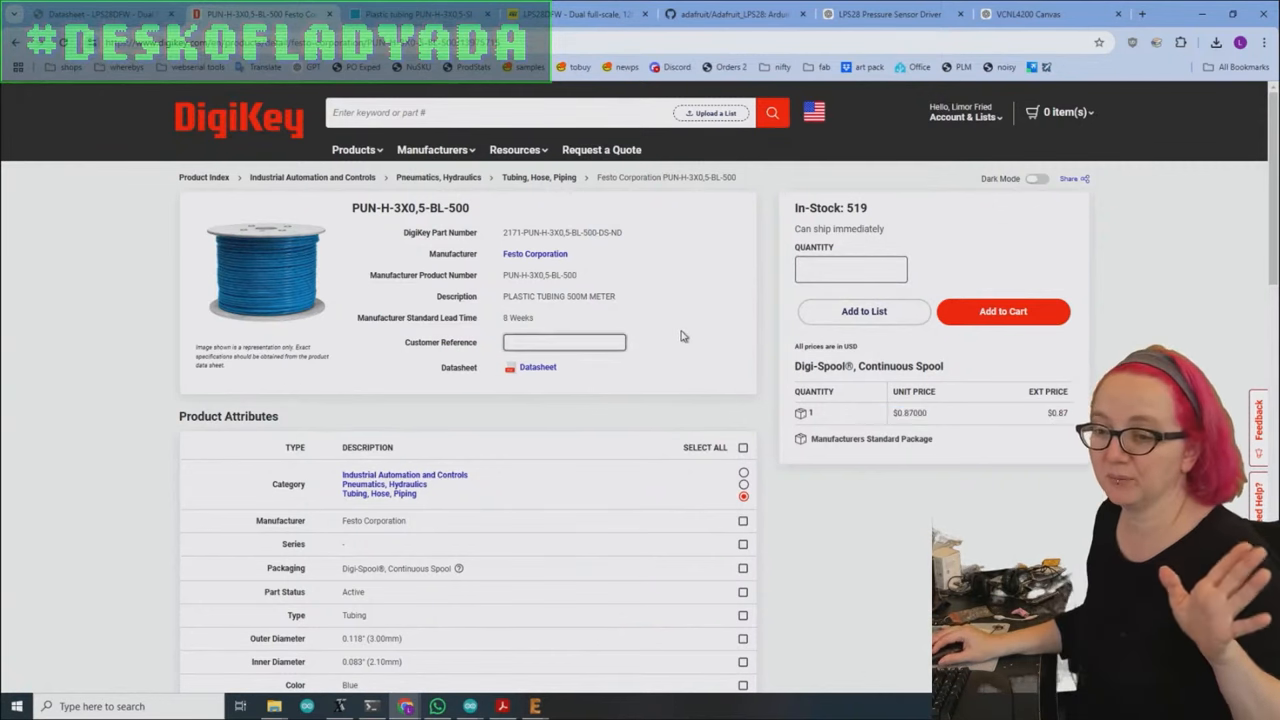
# - Highlight the 2.1 mm Inner Diameter value in the product attributes
pyautogui.scroll(-3)
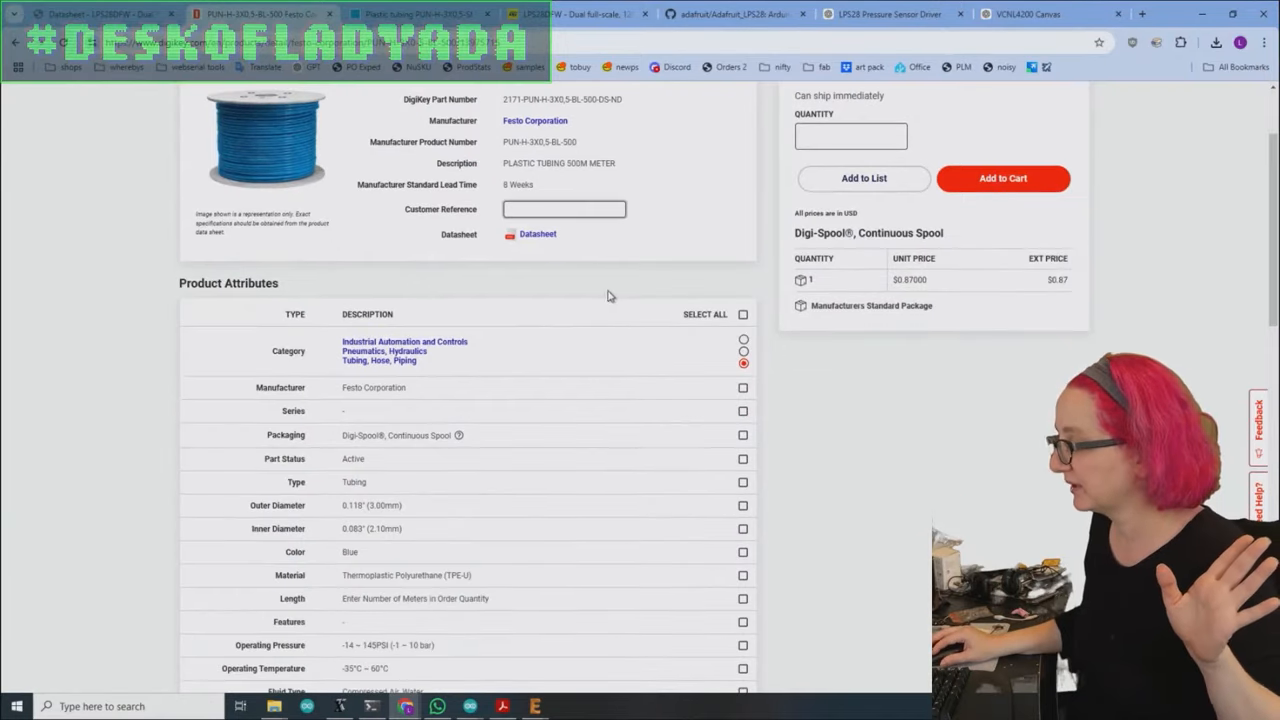
pyautogui.scroll(-3)
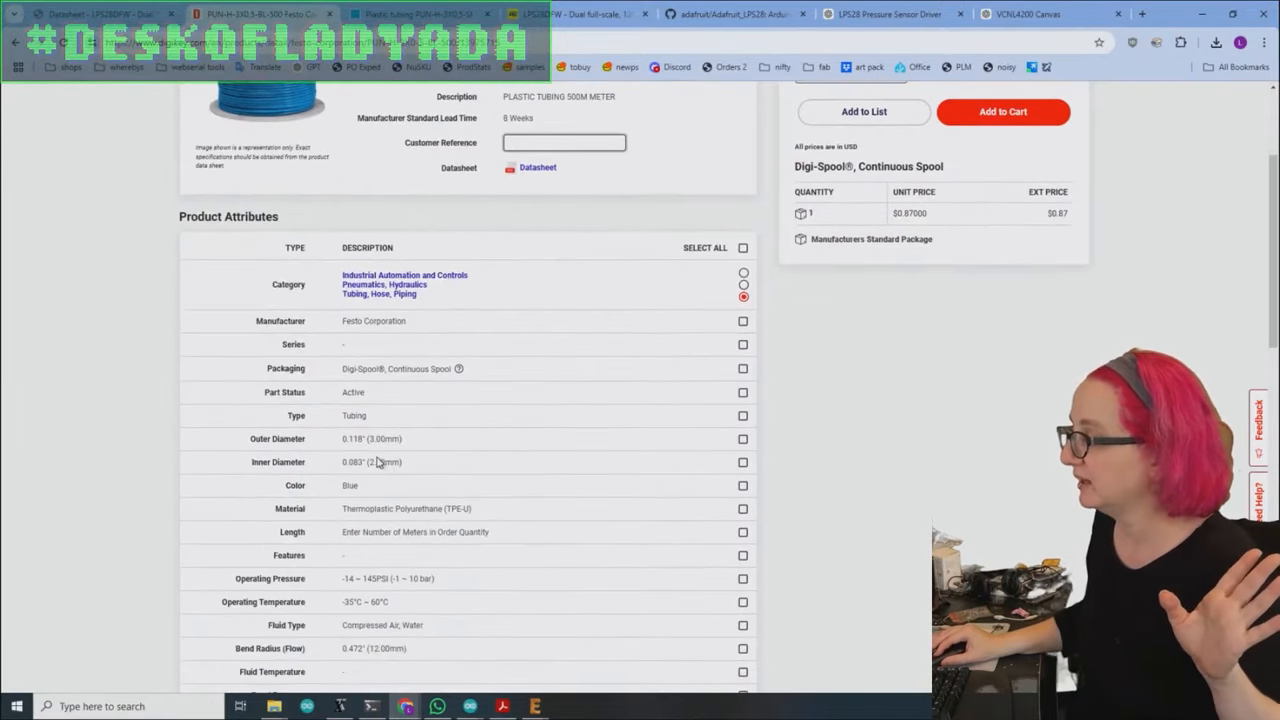
pyautogui.doubleClick(370, 462)
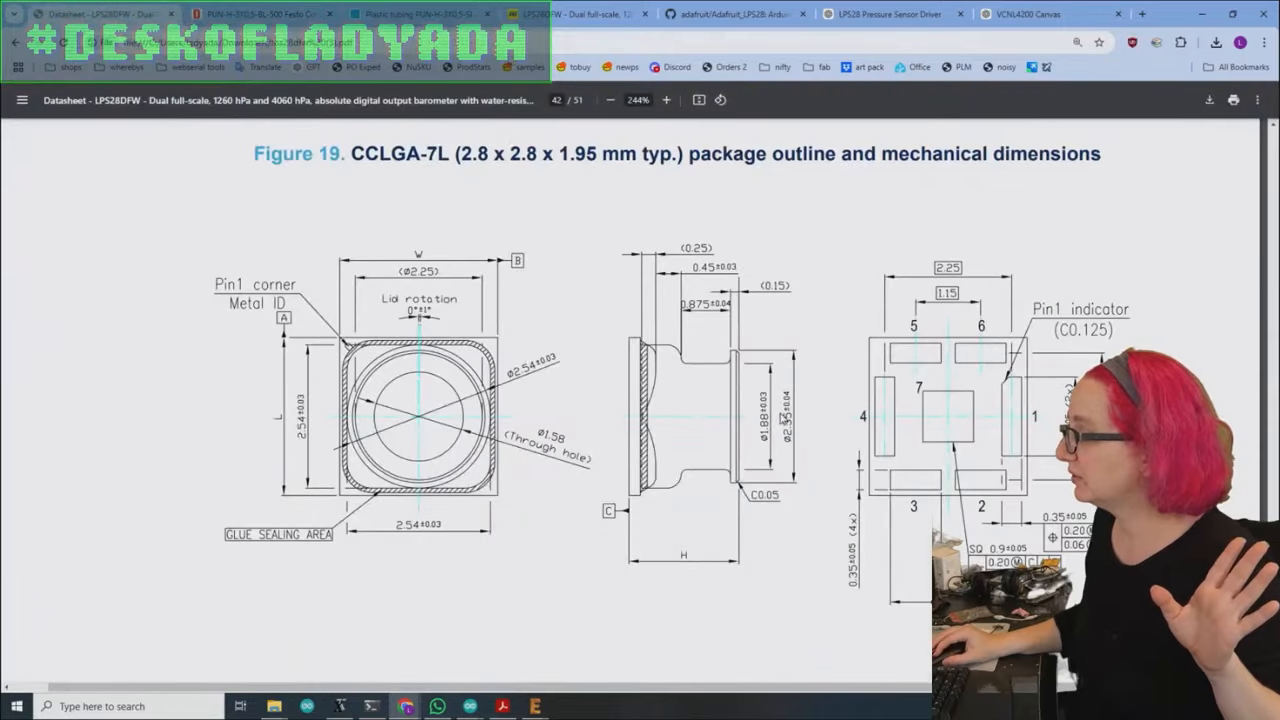
pyautogui.moveTo(698, 356)
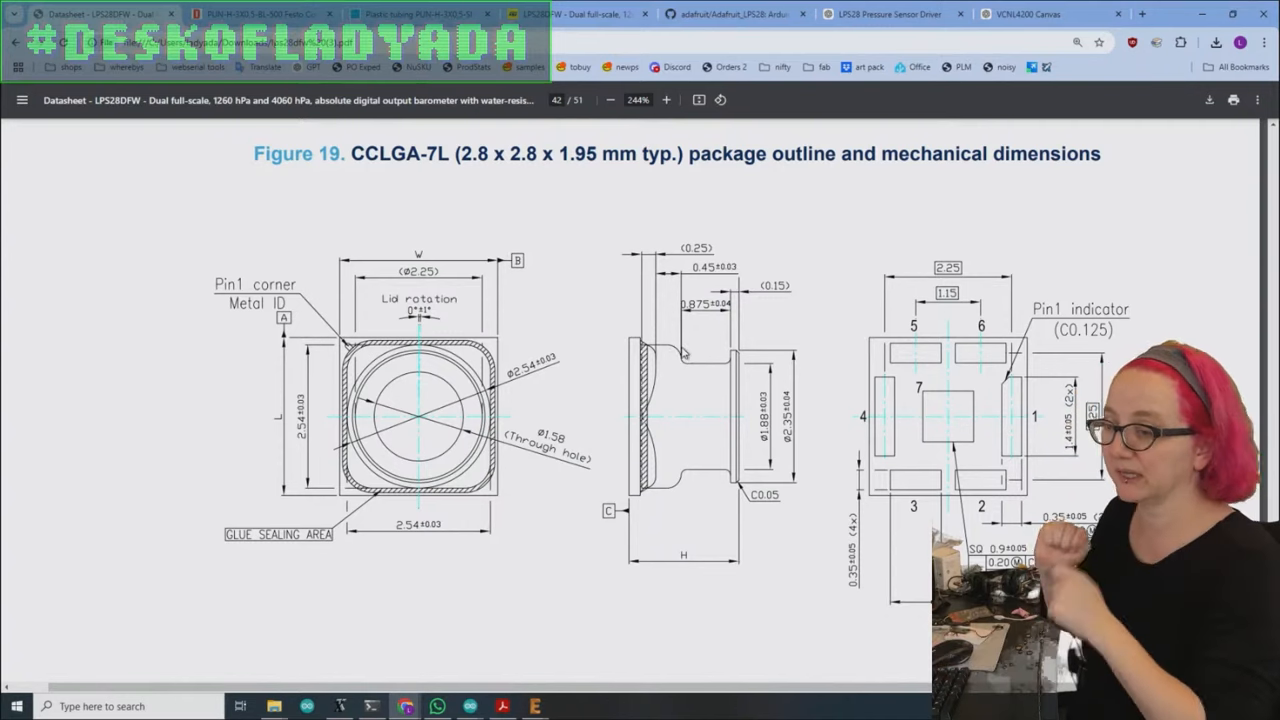
# - Switch from the barometer datasheet PDF back to the DigiKey Festo tubing product page
pyautogui.click(450, 12)
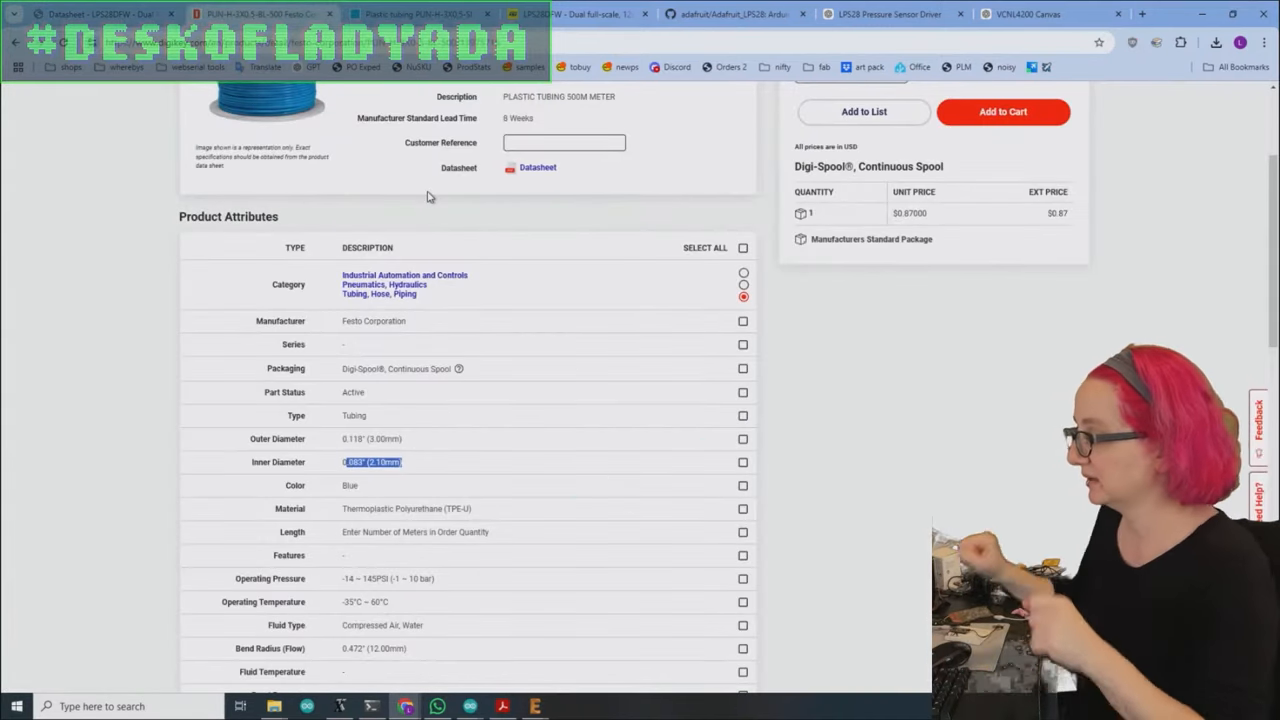
pyautogui.scroll(3)
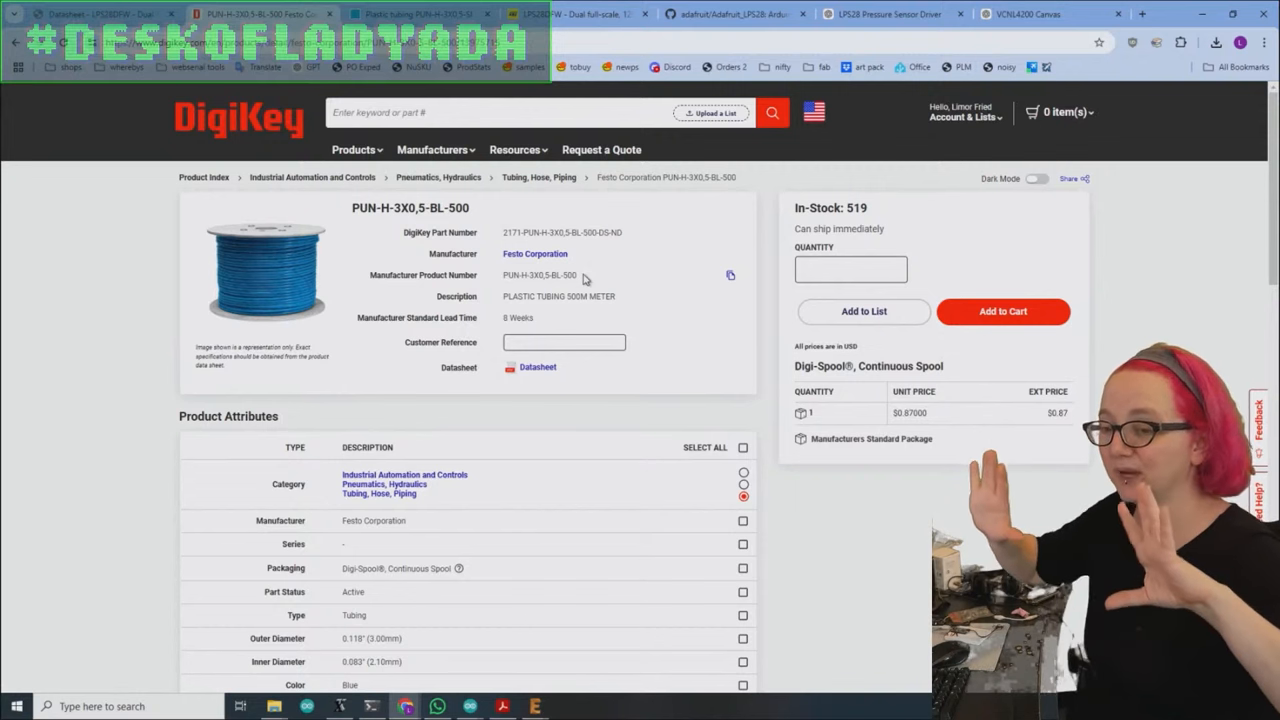
pyautogui.moveTo(622, 336)
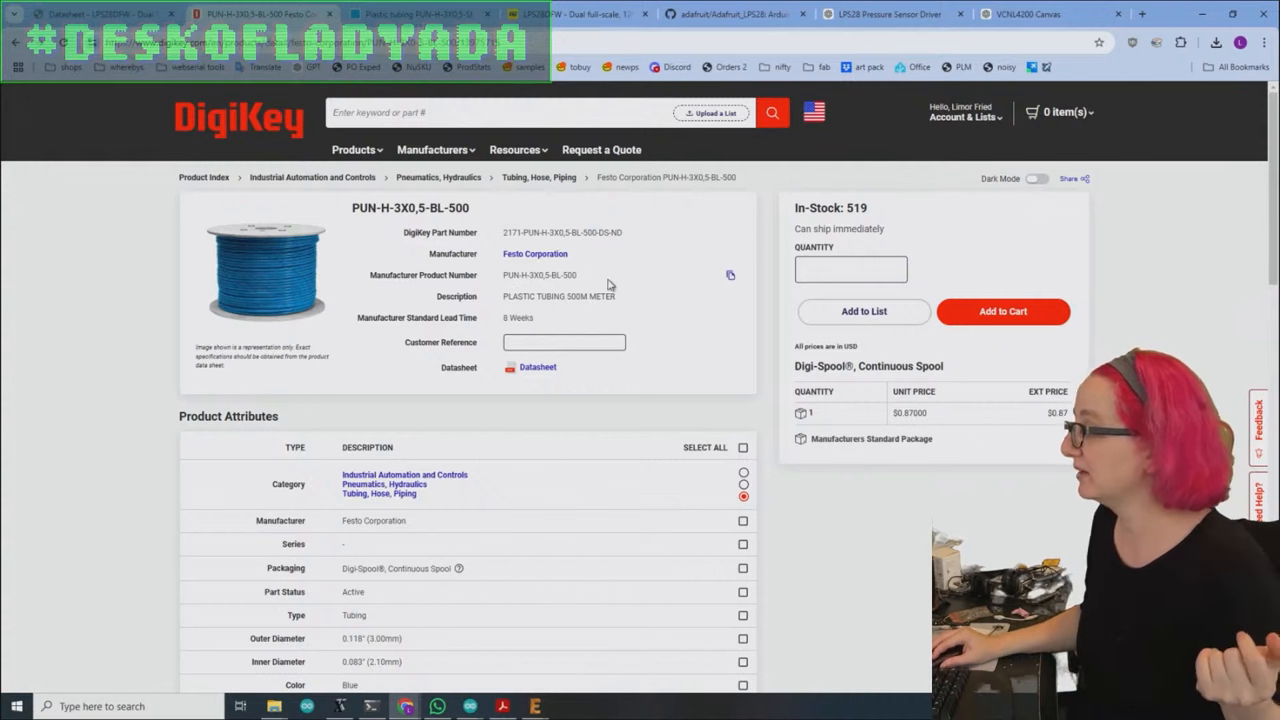
pyautogui.moveTo(604, 272)
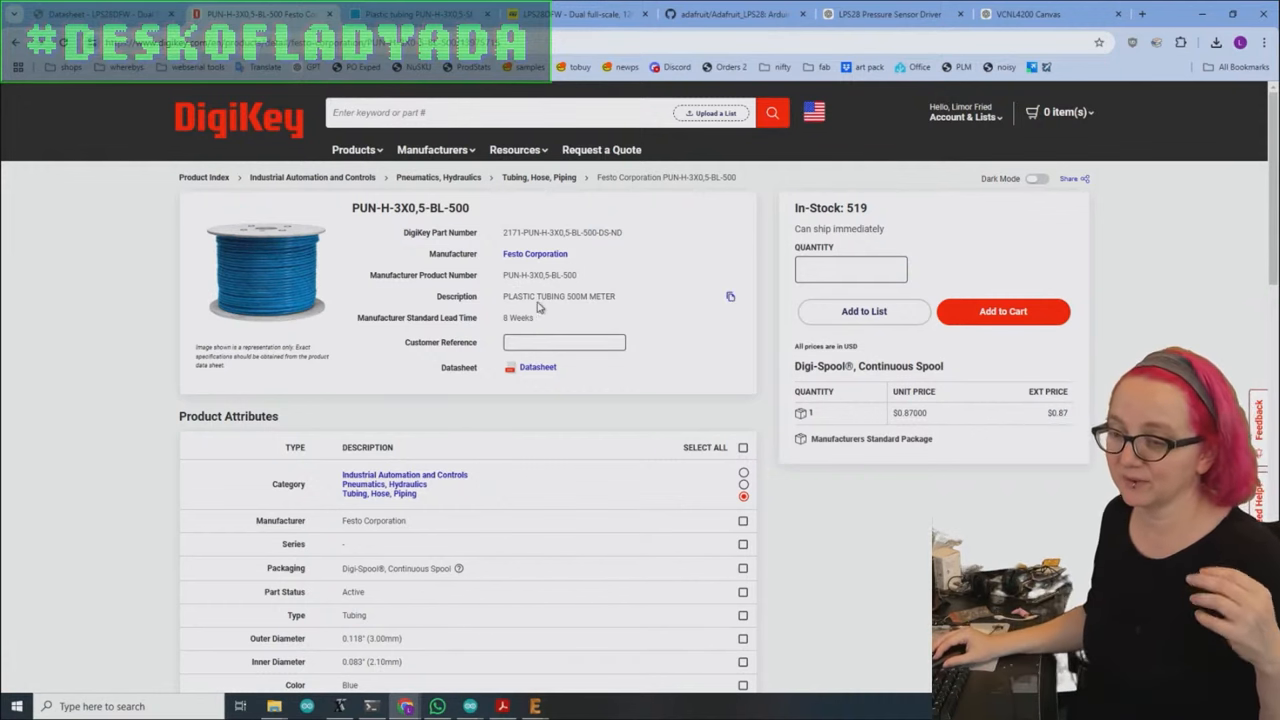
pyautogui.moveTo(530, 316)
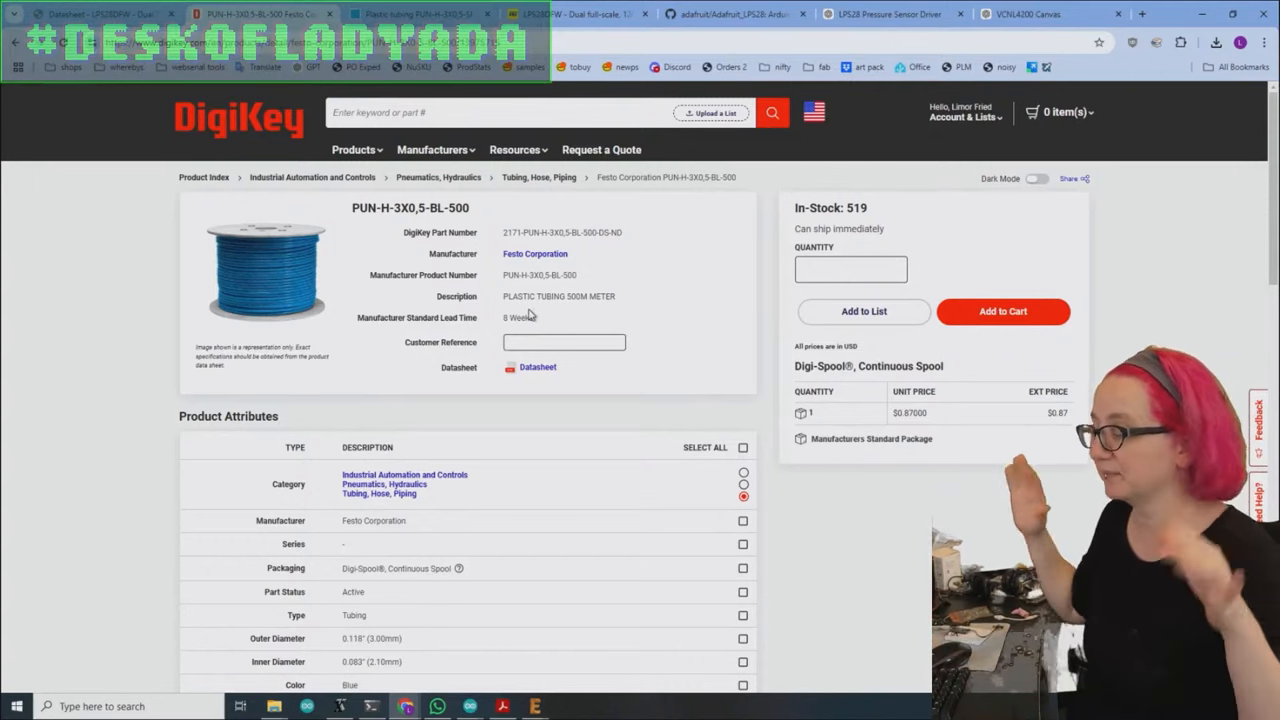
pyautogui.moveTo(528, 292)
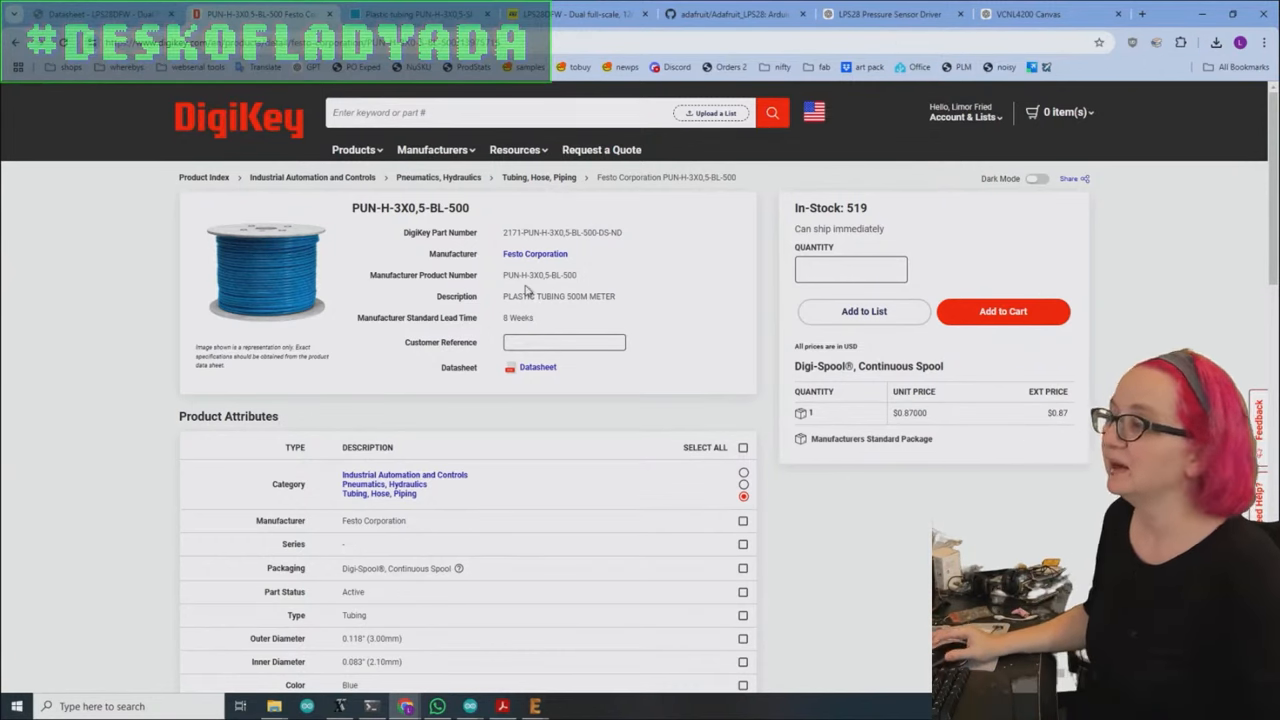